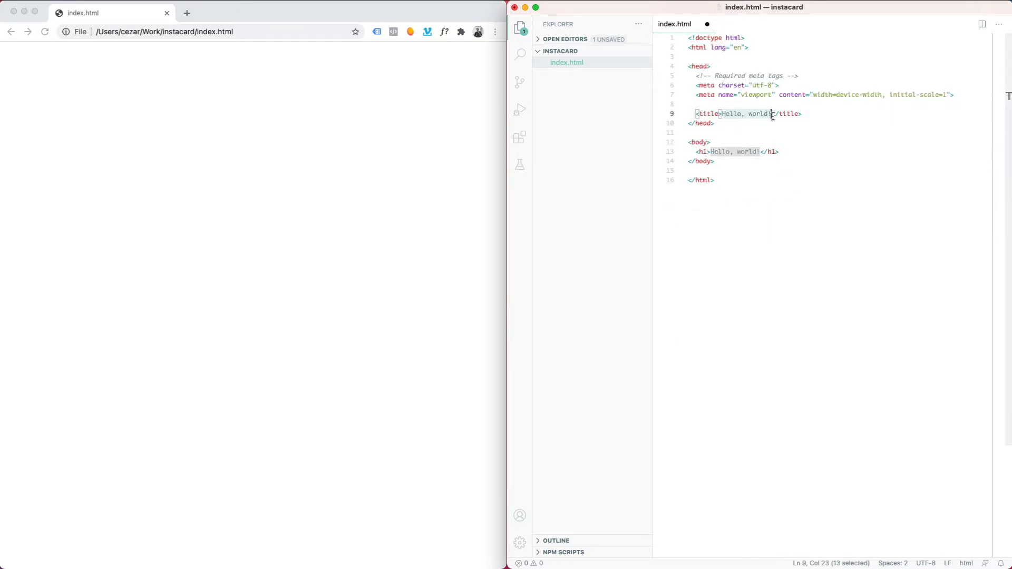
Replace both 'Hello, world!' texts in title and h1 with Instacard and save.
type("Instacard")
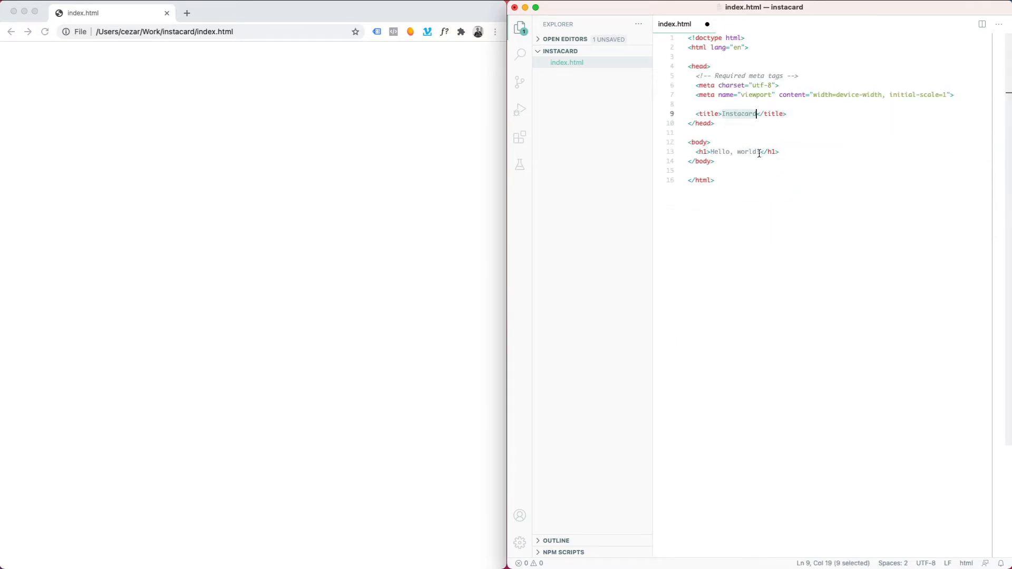
type("Instacard")
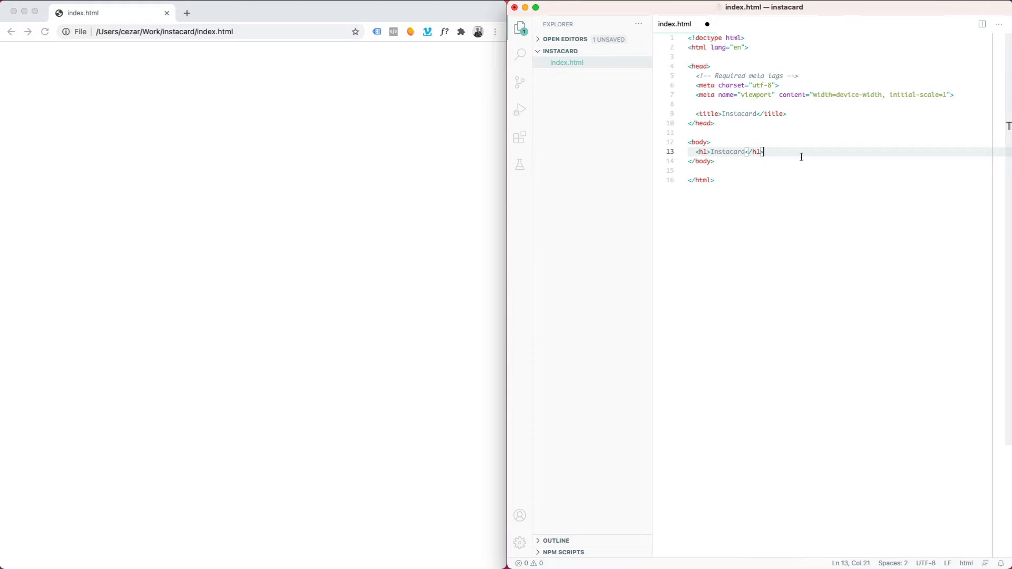
key("cmd+s")
type("<div")
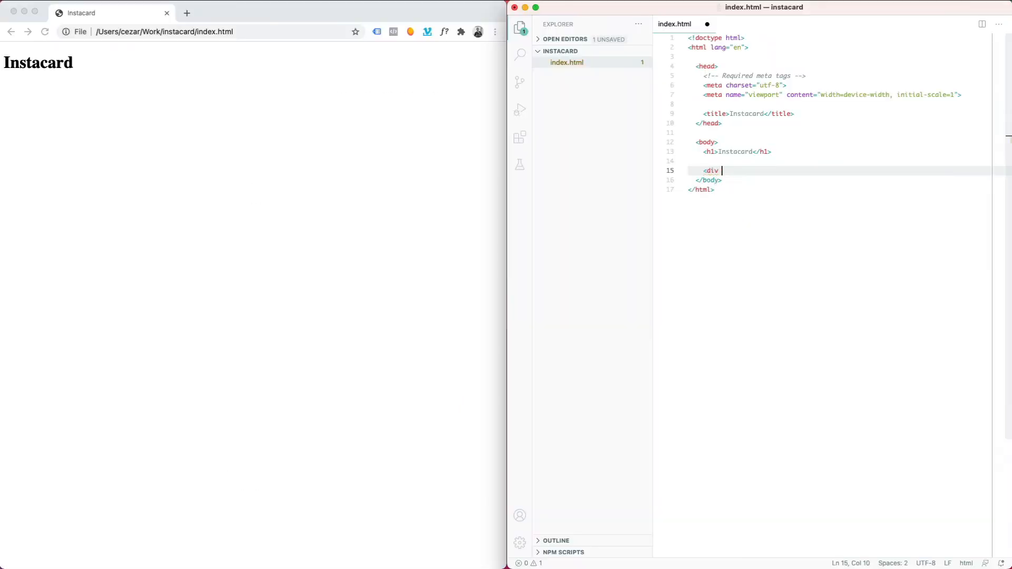
Create div id="instacard" with nested header, image, actions, likes and comments divs.
type(">")
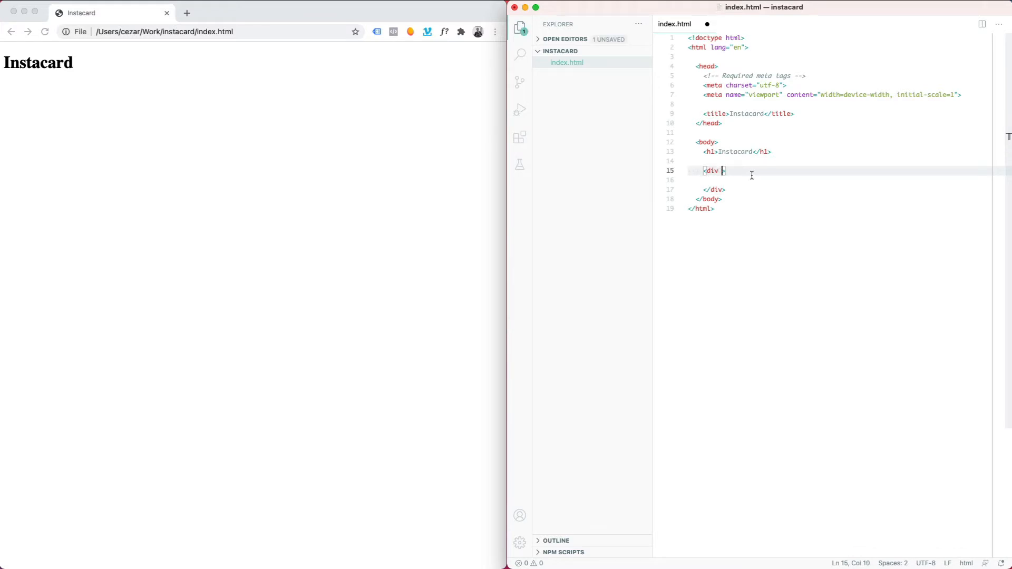
type("id=\"instacard\"")
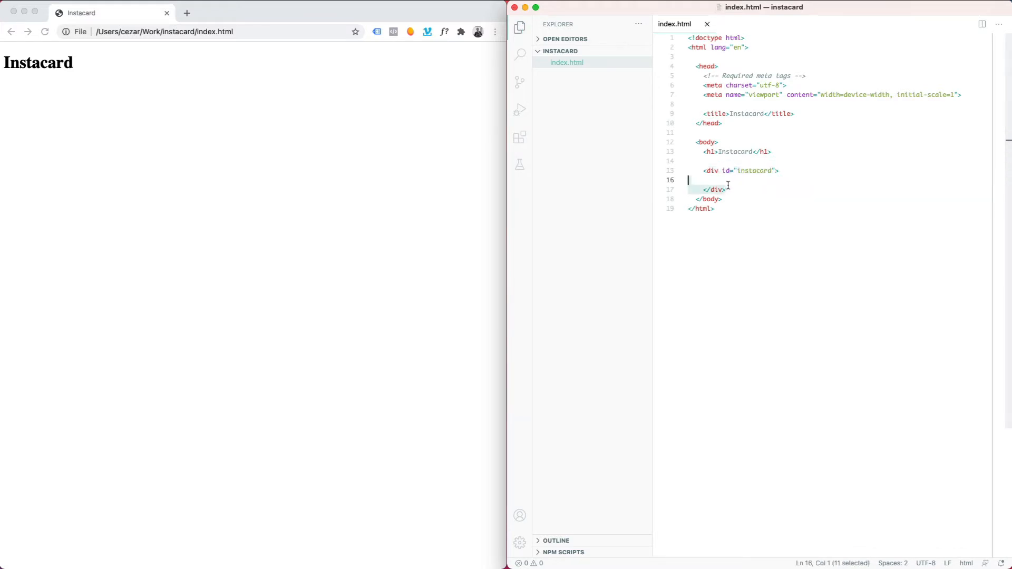
type("<div>")
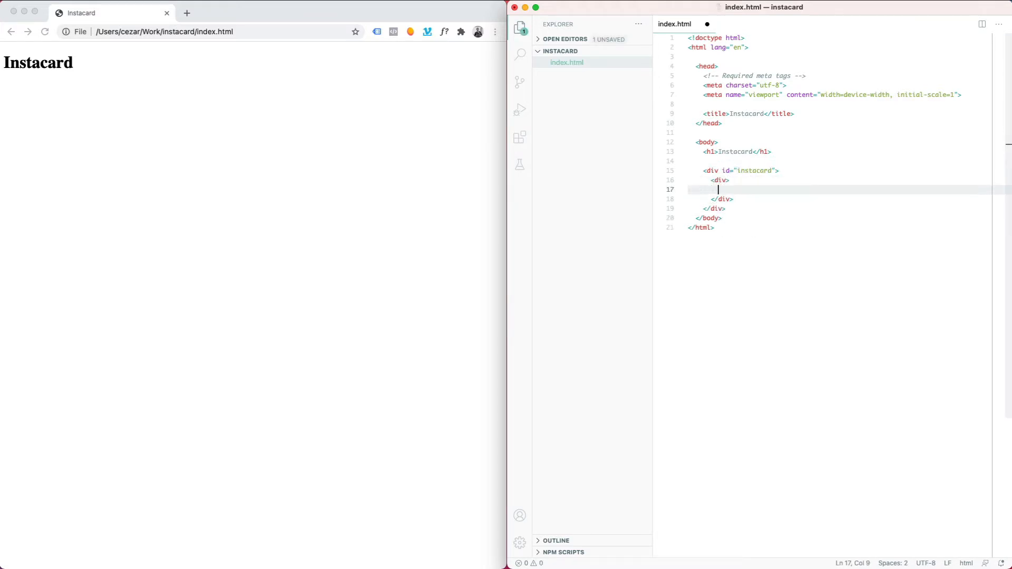
type("id=\"\"")
type("<f")
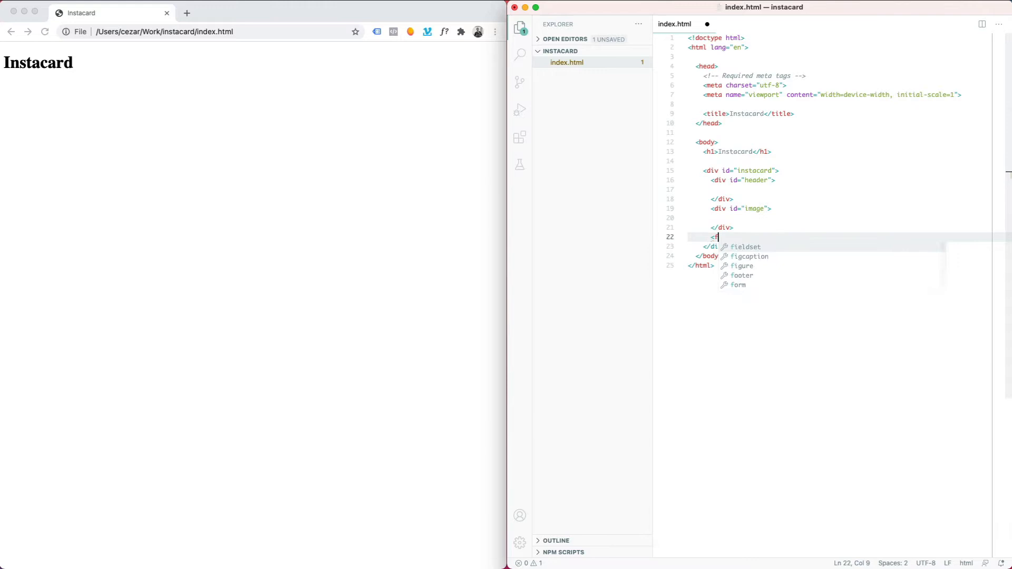
type("div id=\"actions\">")
type("<div id=\"comments\">")
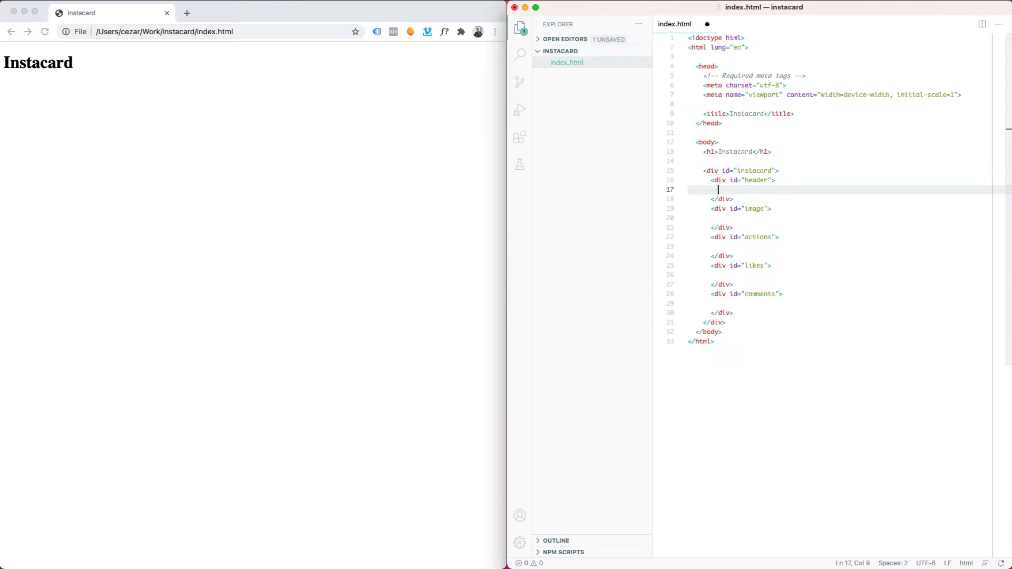
Add an img with src ./profile_image.png inside the header div.
type("<img src=\"")
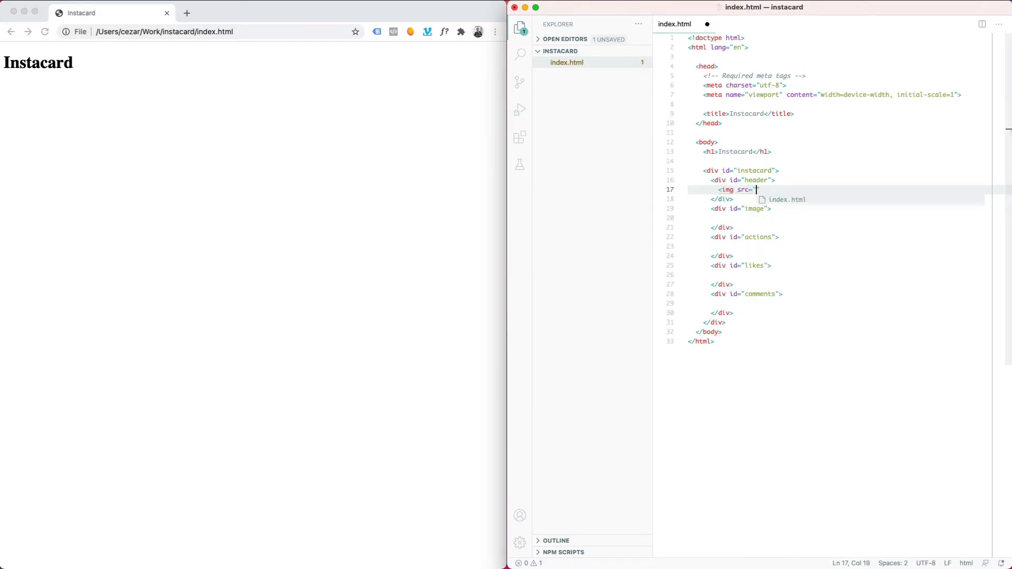
type("./")
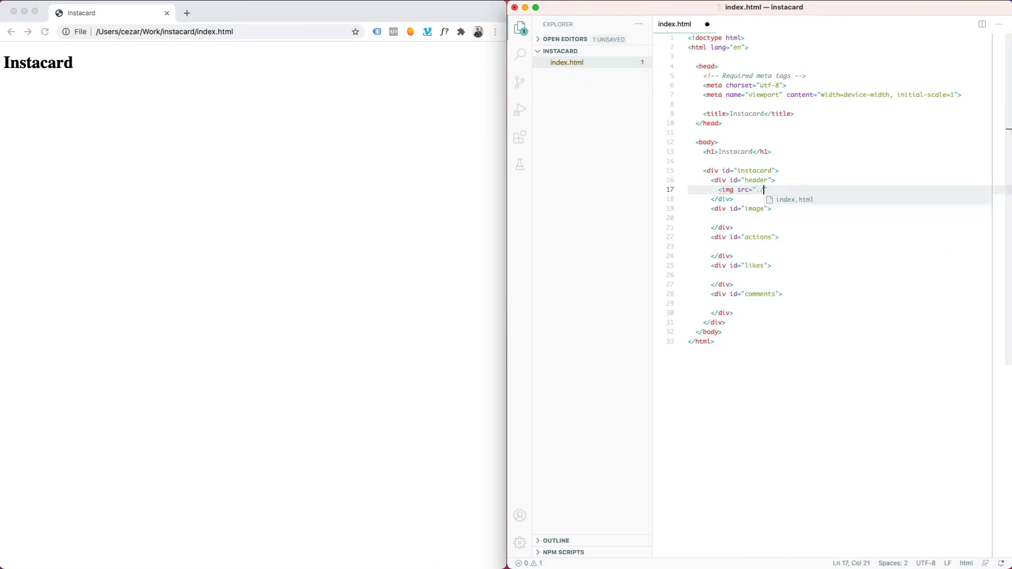
type("profile_image.png\"")
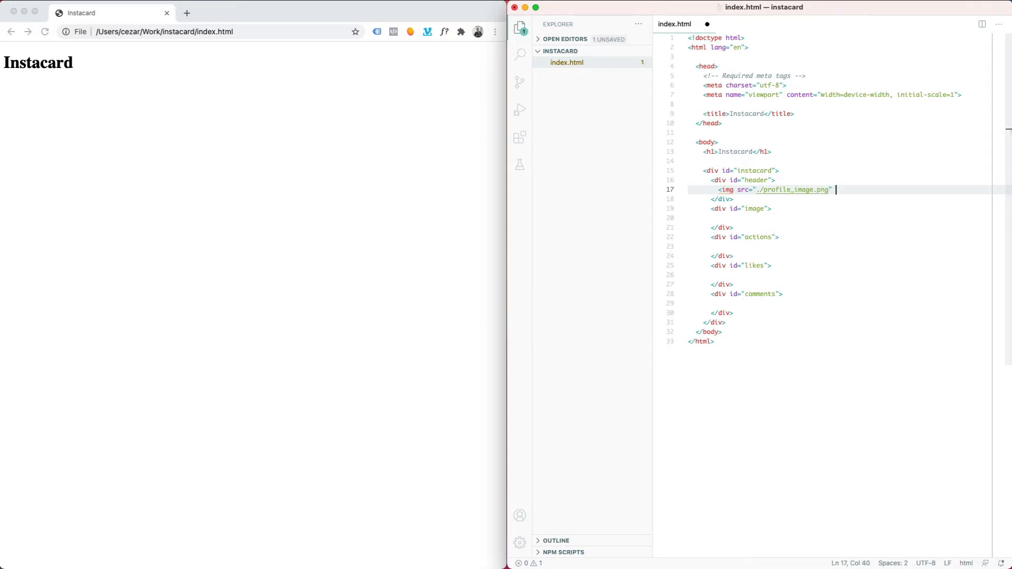
Add a span class instacard_header containing the name myprofilename.
type("<span")
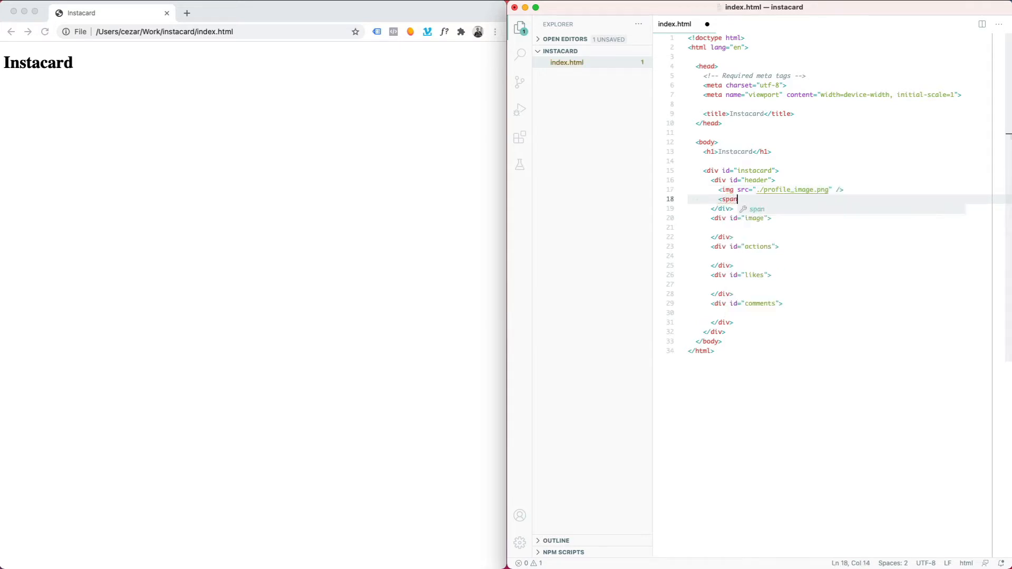
type("class=\"\"></span>")
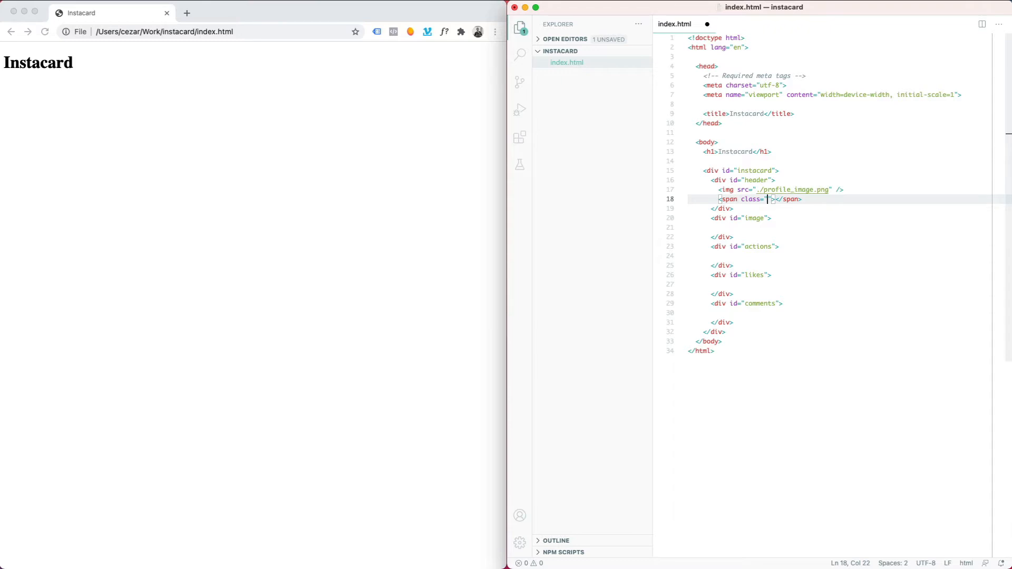
type("instacard_")
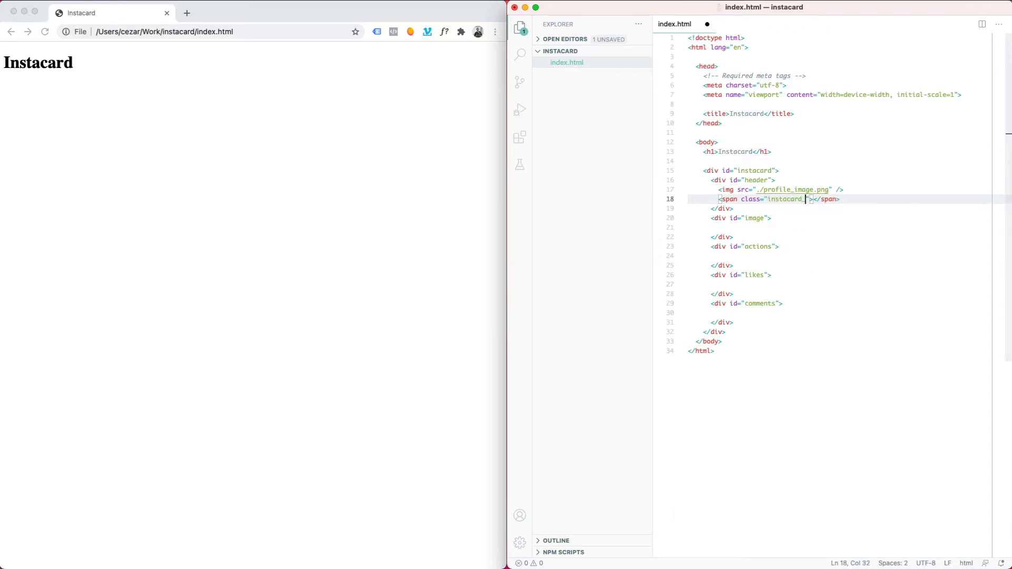
type("header")
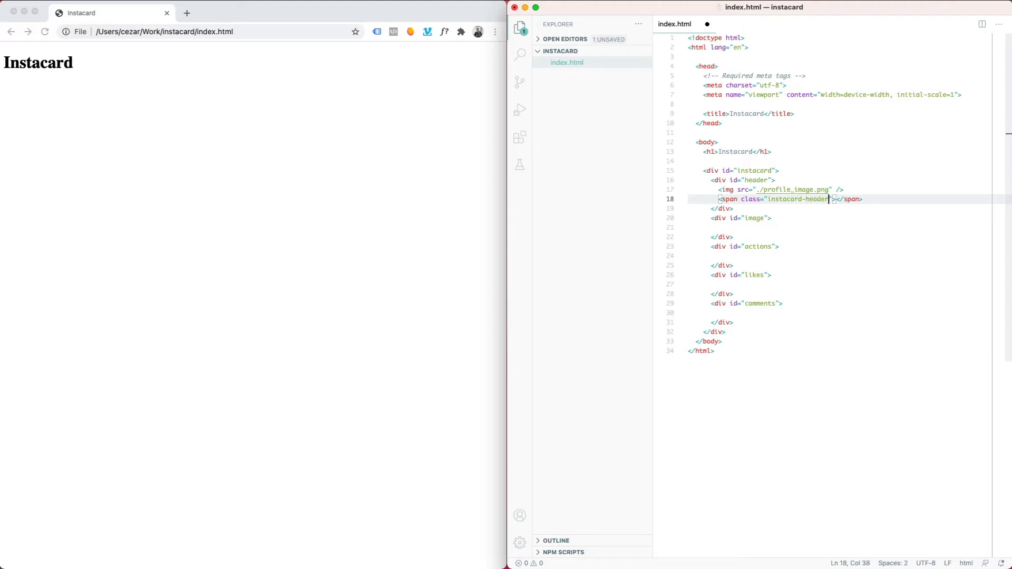
type("myprofilename")
type("<span>···</span>")
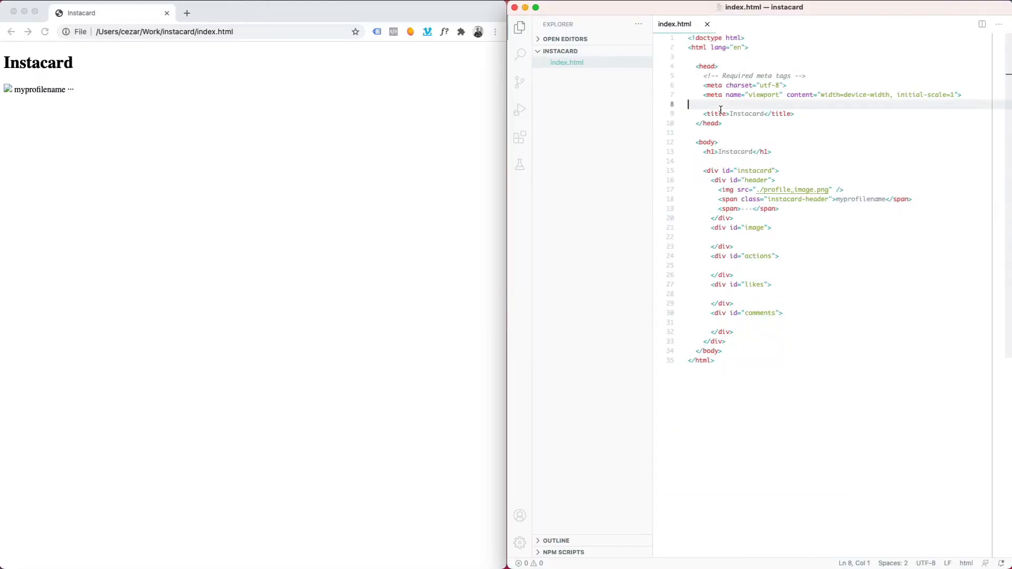
Link stylesheet.css in the head and give it a body background rule, clearing the #ccc value.
type("<link rel=\"style")
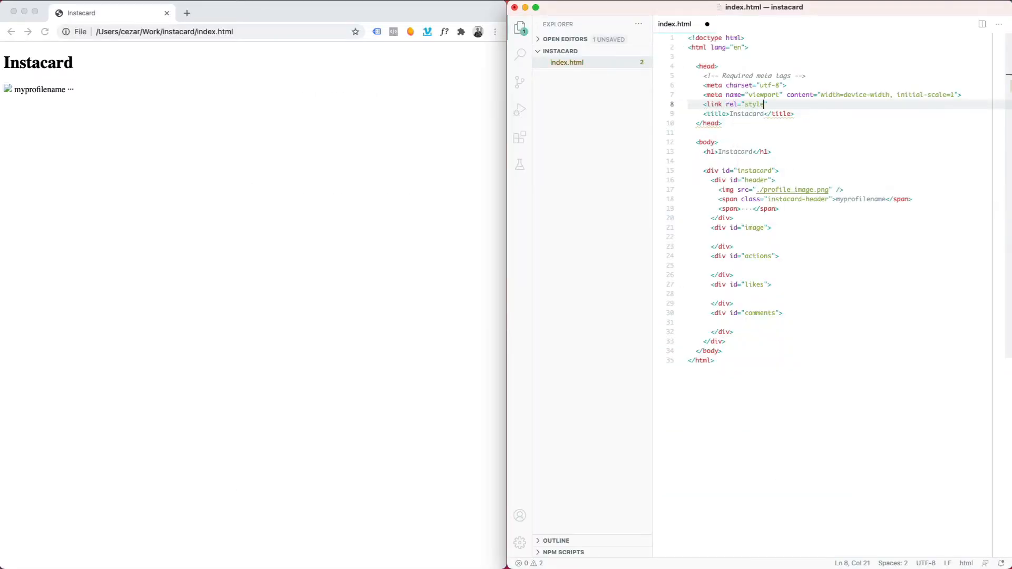
type("sheet\" src=")
type("body {")
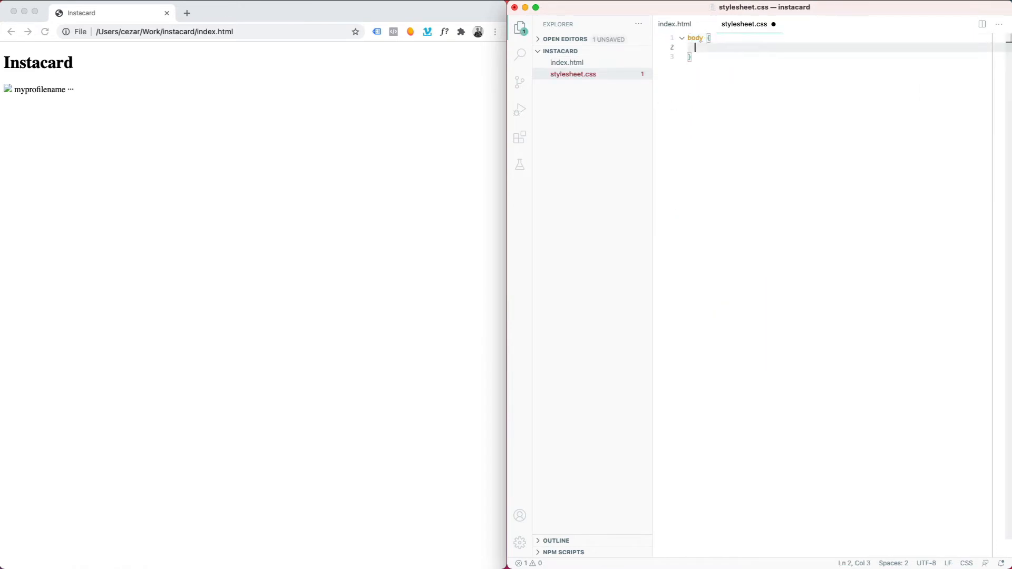
type("background: #ccc;")
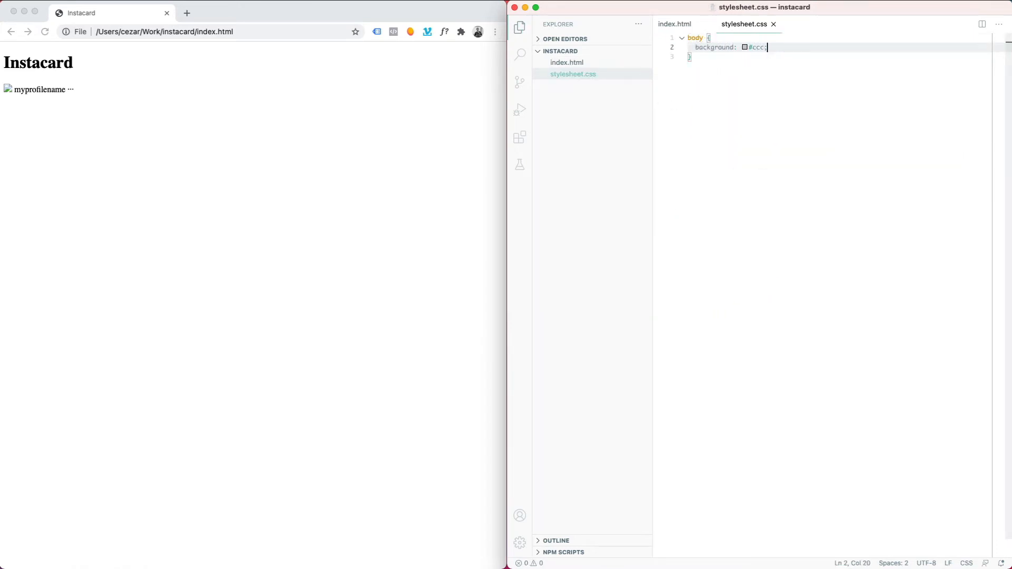
key("Backspace")
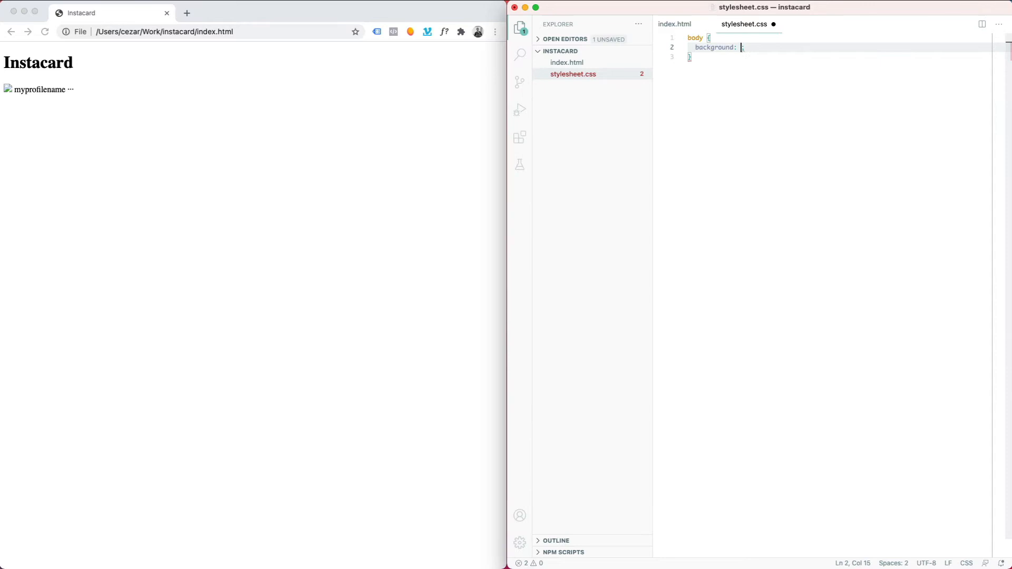
left_click(675, 24)
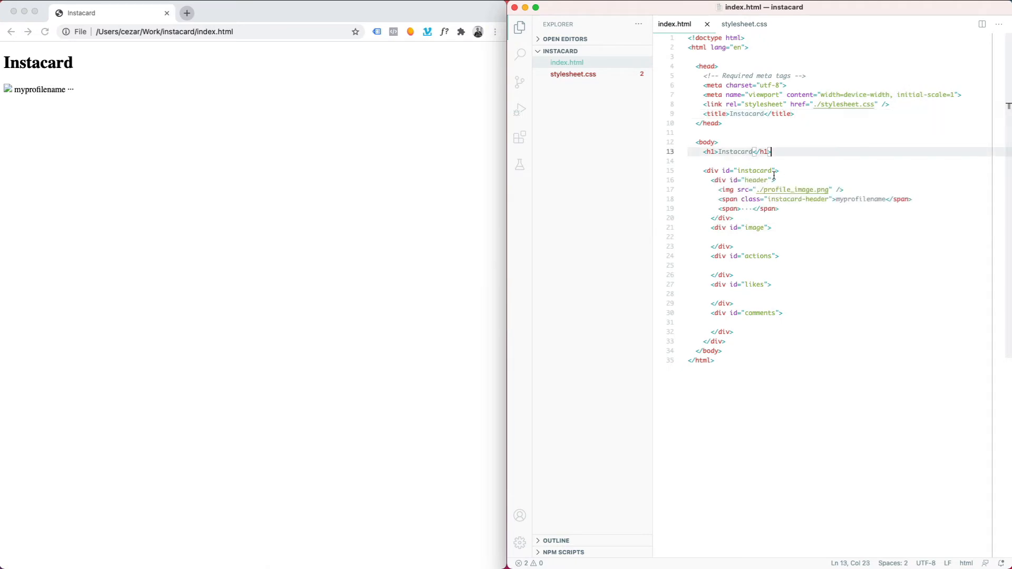
Add class="instacard-profile-image" to the header's img tag in index.html.
type("class=\"\"")
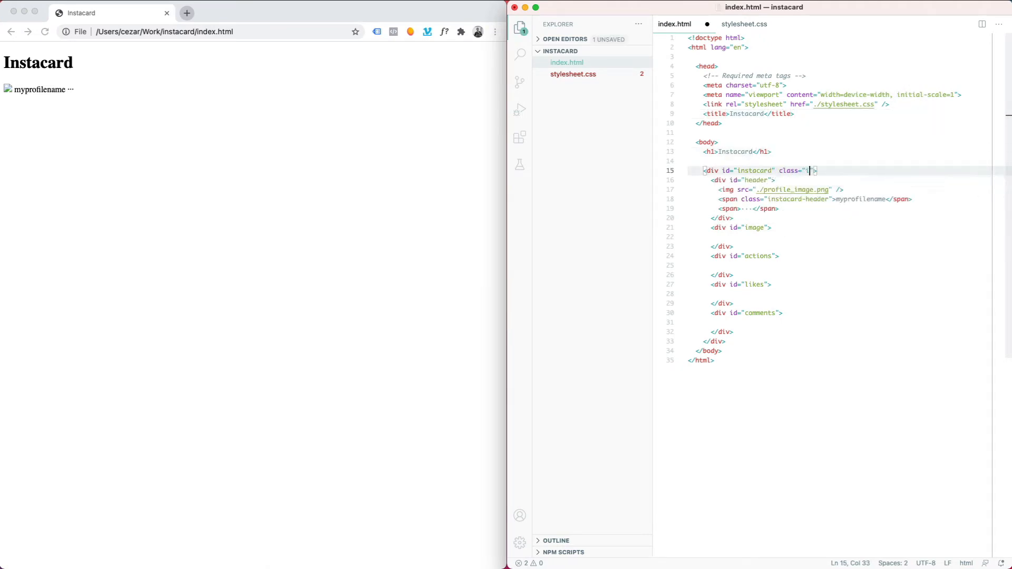
left_click(742, 24)
type("border: 1p")
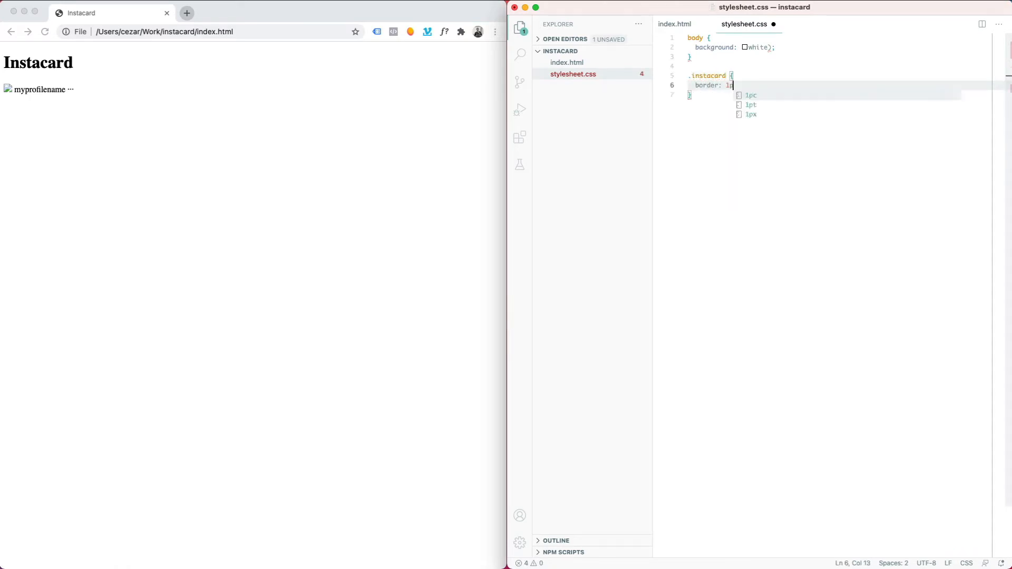
left_click(673, 24)
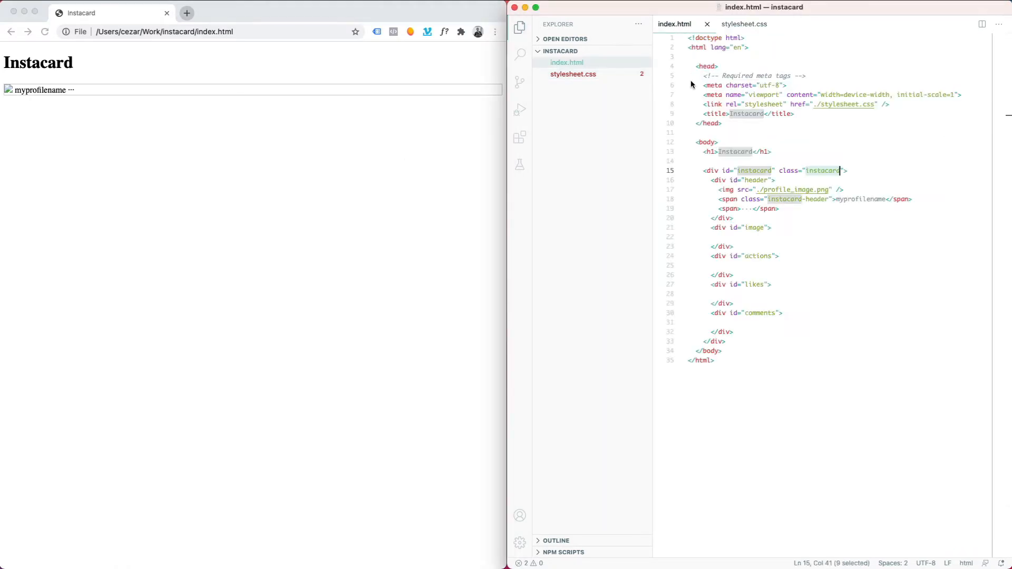
left_click(729, 246)
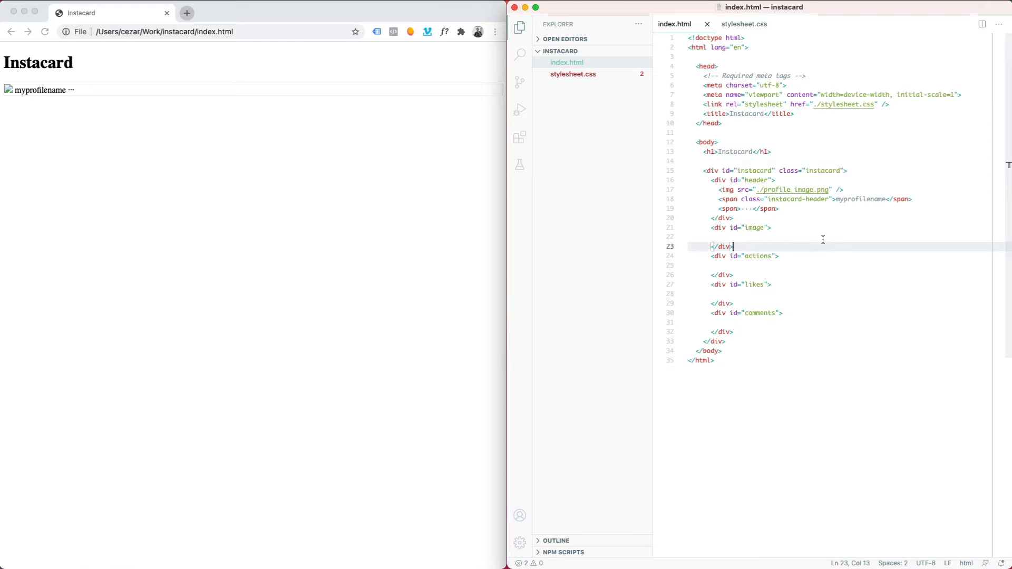
type("class=\"")
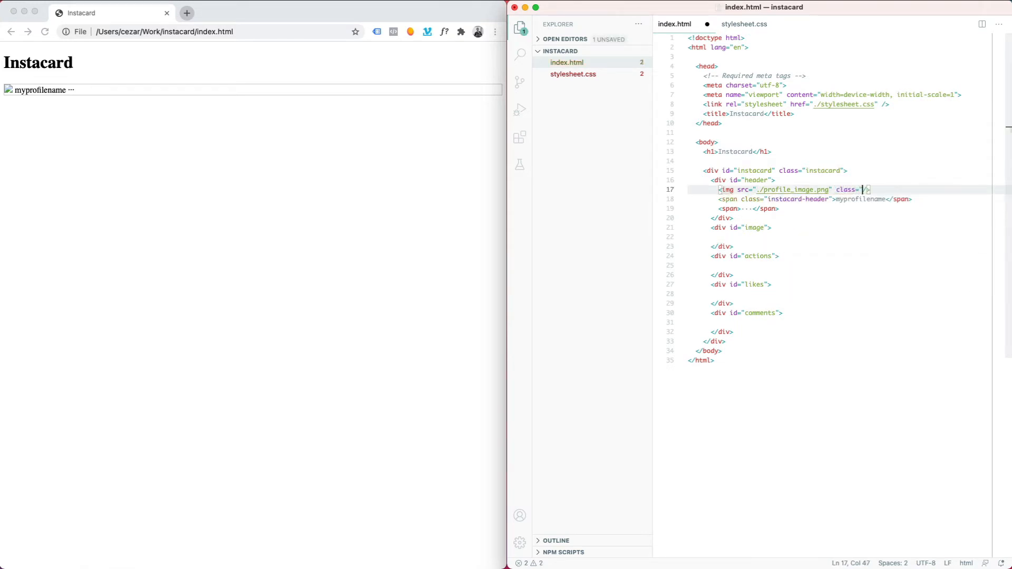
type("instacard-")
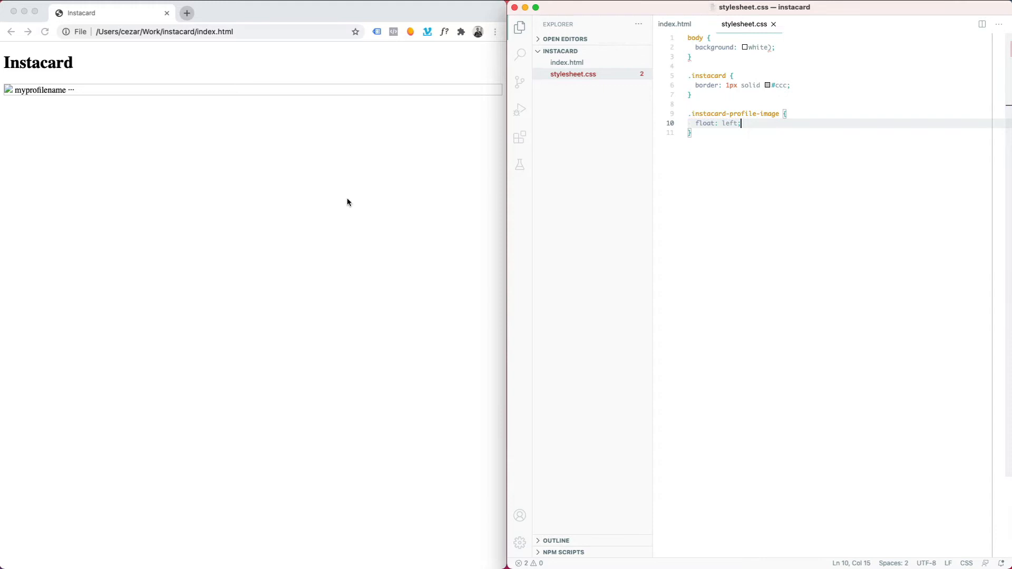
Style .instacard-profile-image 32px with border 1px solid #ccc, and rename the header name to mixandgo.
type("width: 100px;")
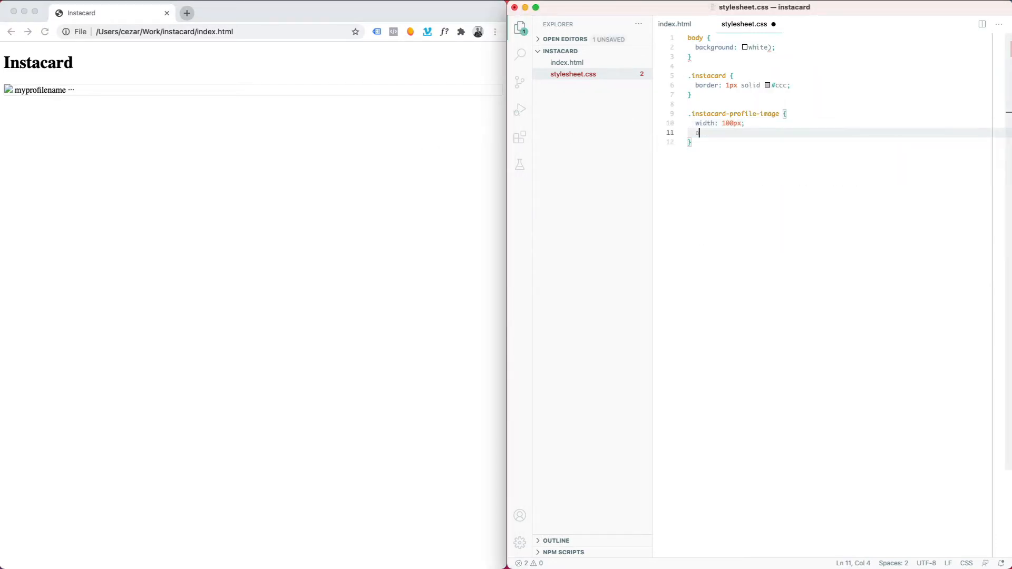
type("border: 1px solid #ccc;")
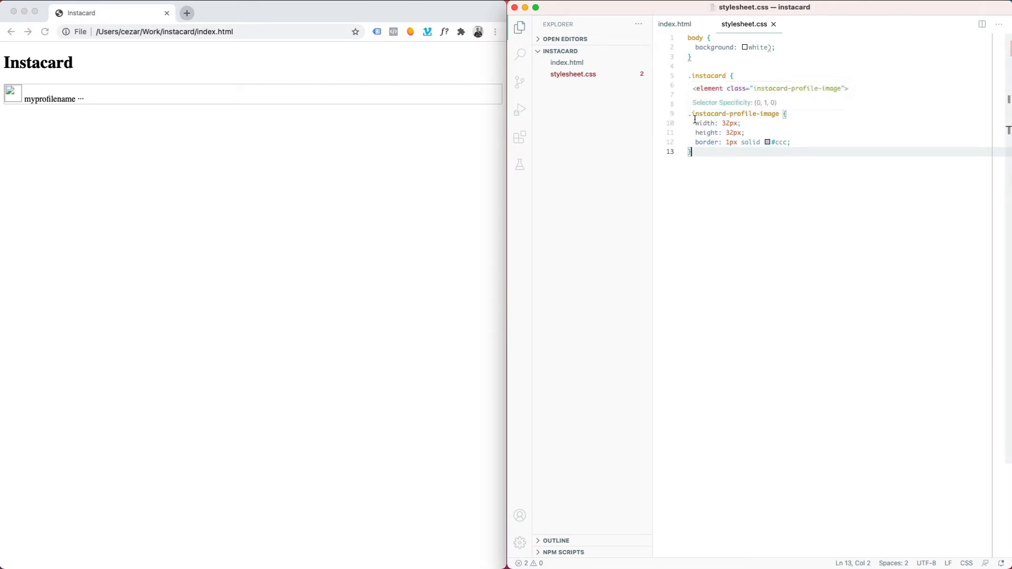
left_click(565, 62)
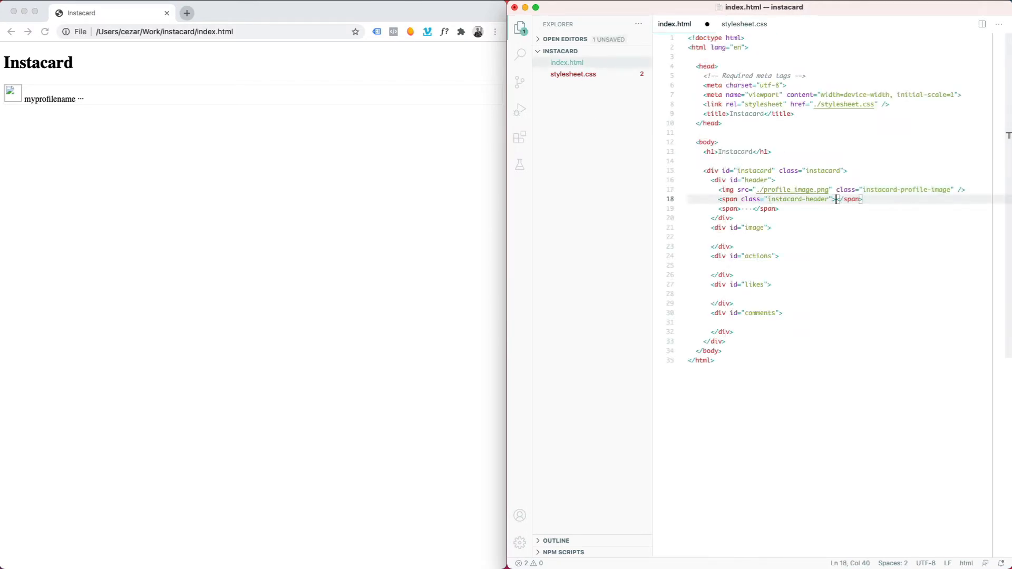
type("mixandgo")
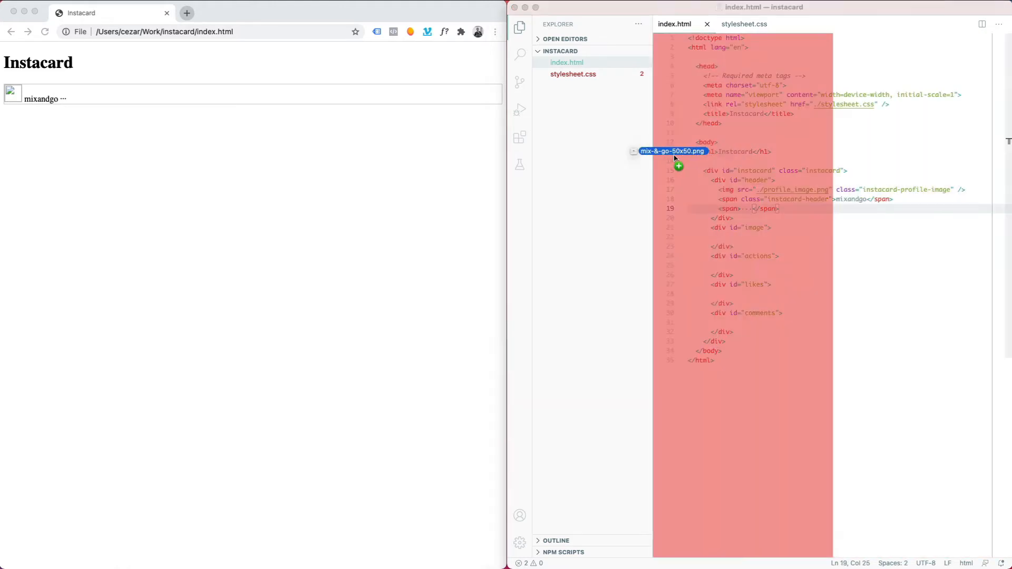
Rename the added image to logo.png and point the header img src to ./logo.png.
right_click(577, 73)
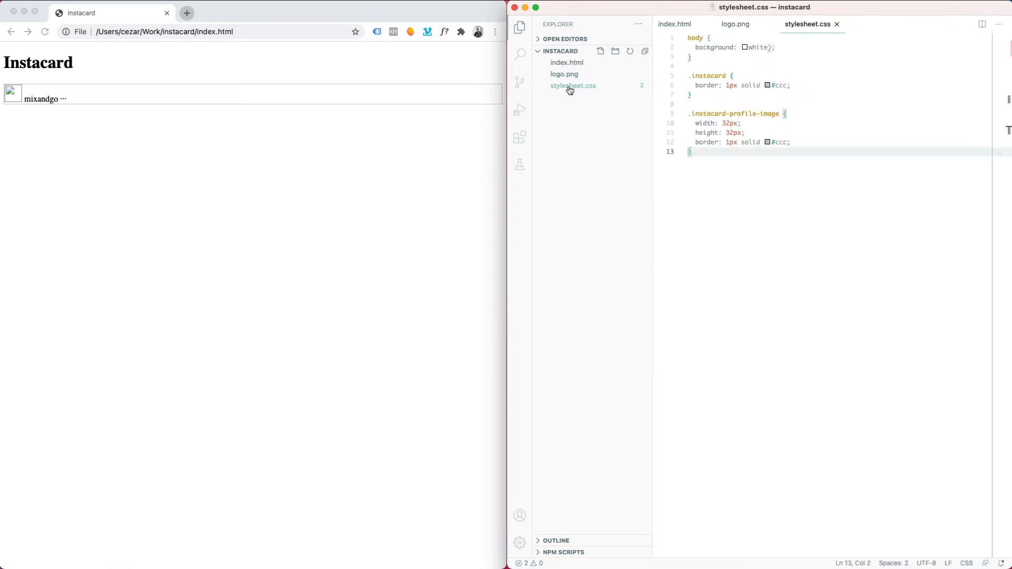
left_click(566, 62)
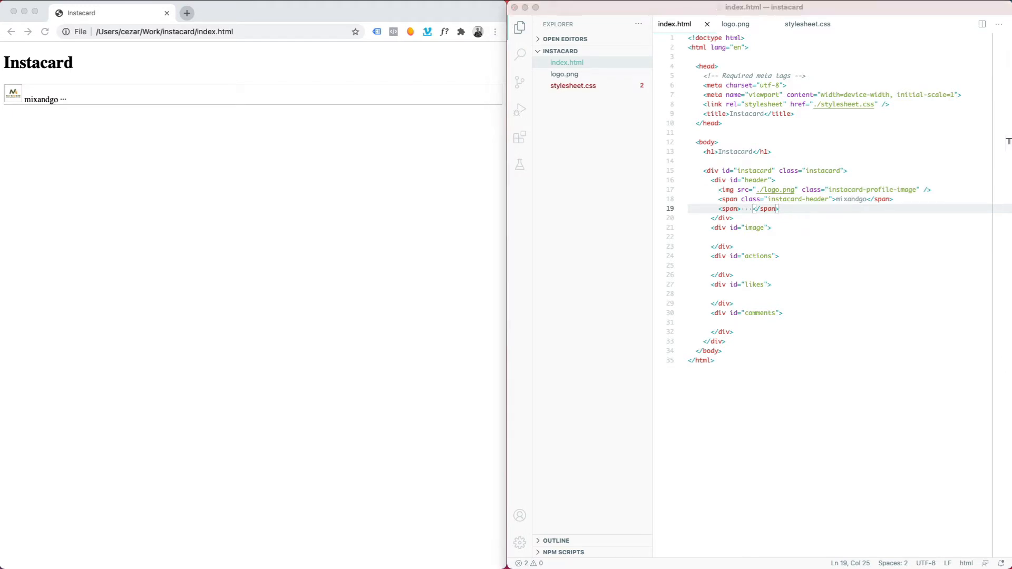
Add class instacard-header to the header div; style it with padding, margin 0, and body font-size 16px.
type("class=\"\"")
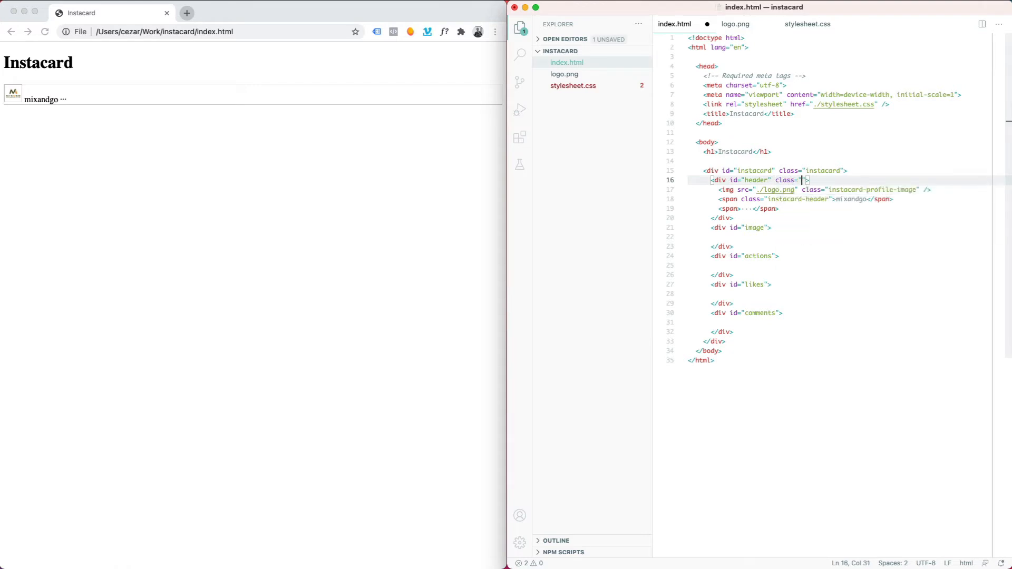
type("instacard-header")
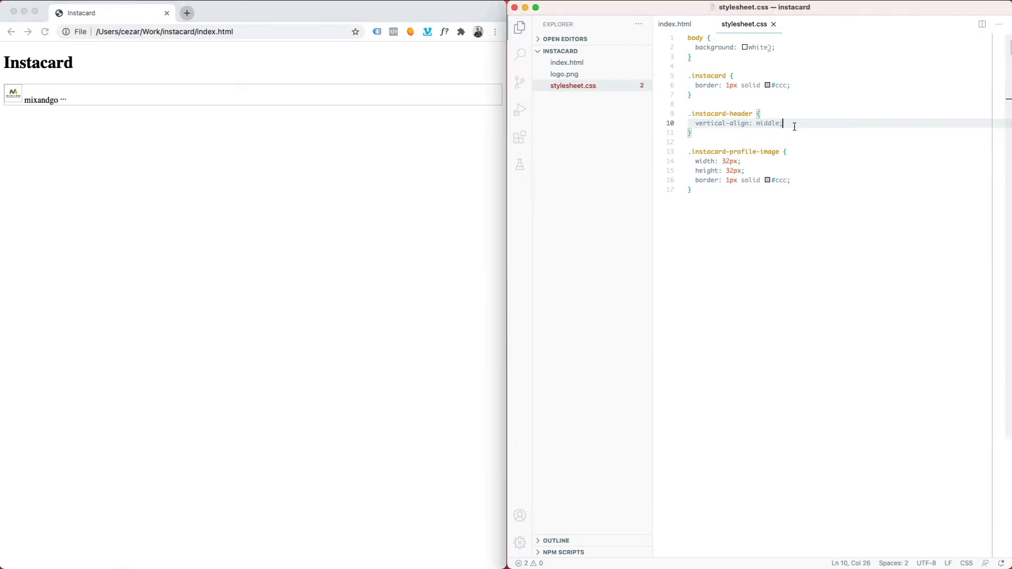
mouse_move(794, 54)
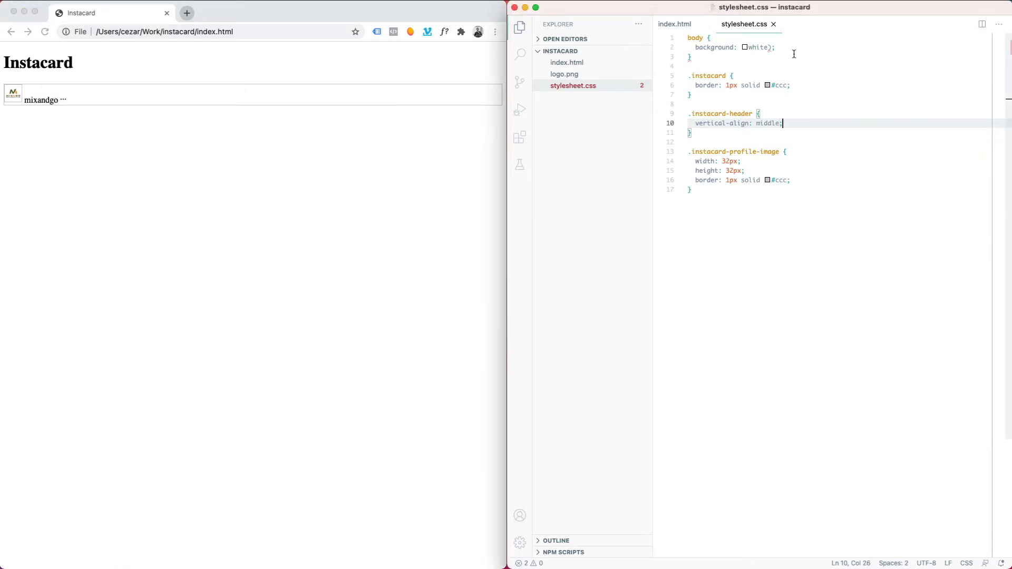
type("font-size: 16px;")
type("height: 26px;")
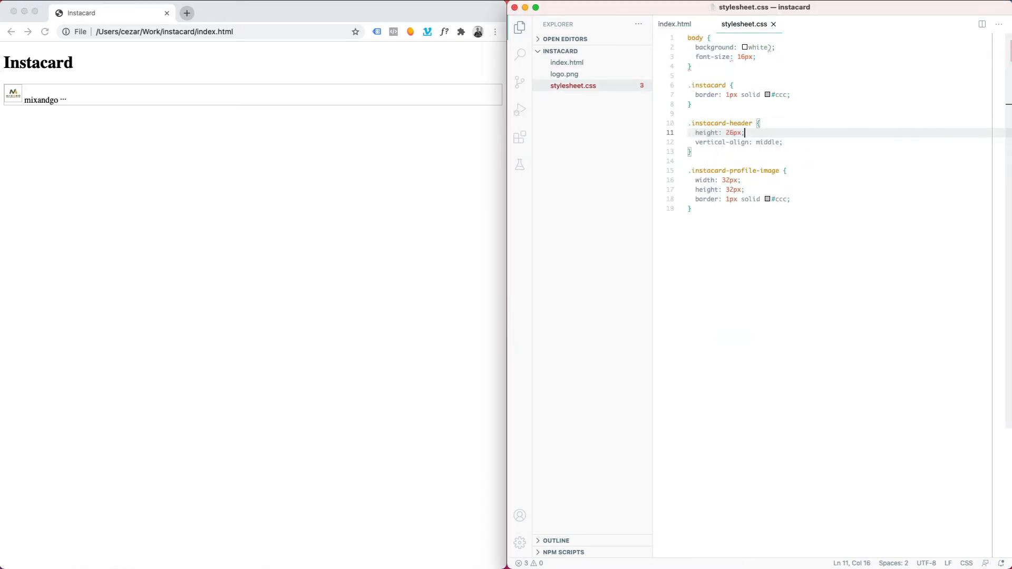
type("padding: 5px;")
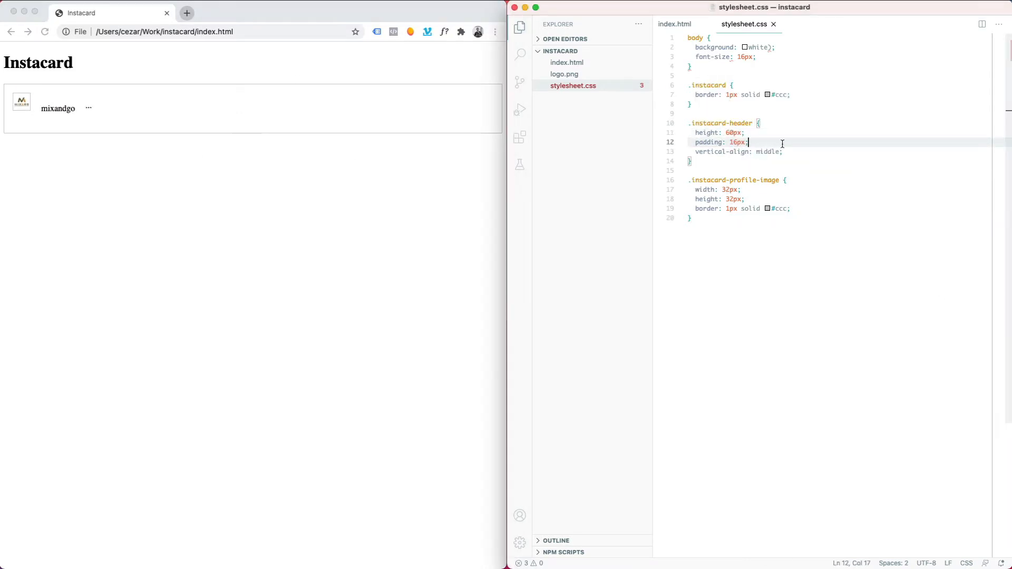
type("margin: 0;")
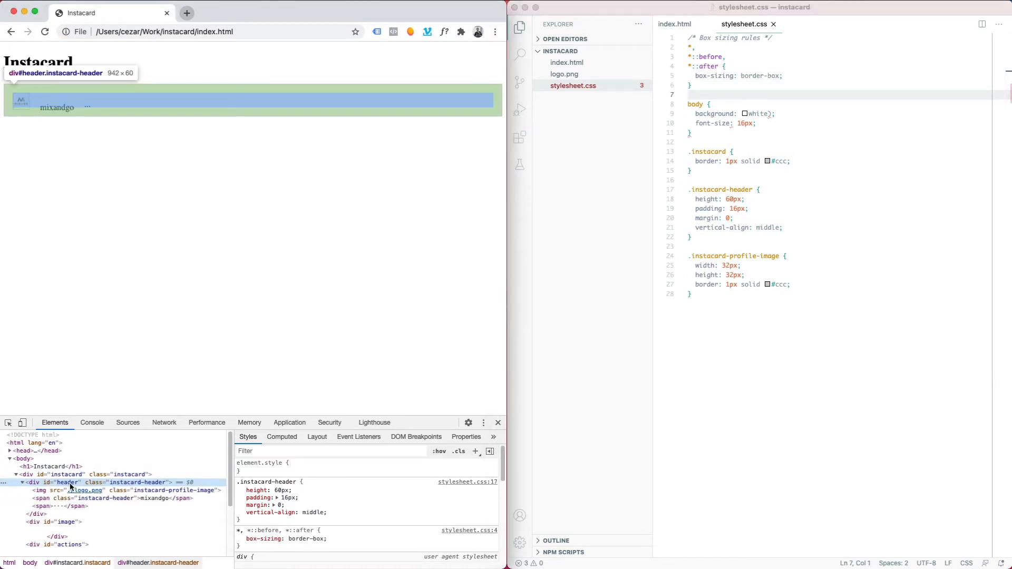
mouse_move(85, 490)
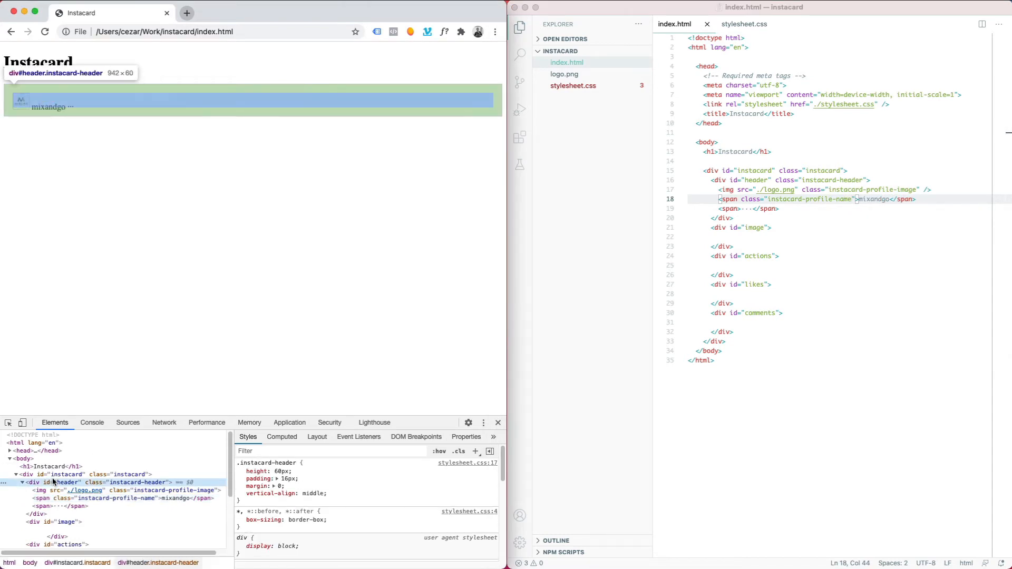
Add display: inline-block to the .instacard-header rule.
left_click(743, 24)
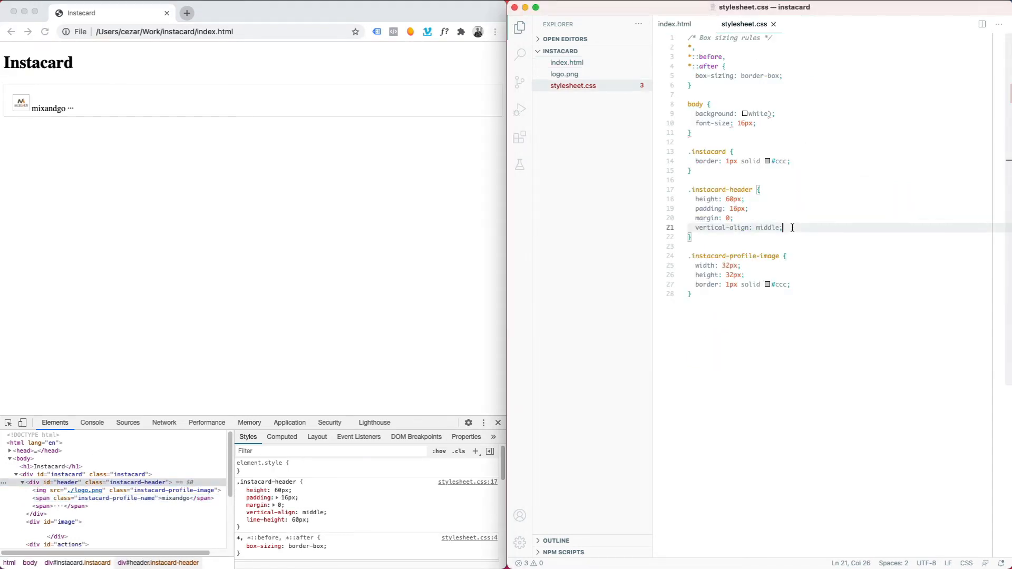
type("inline-block;")
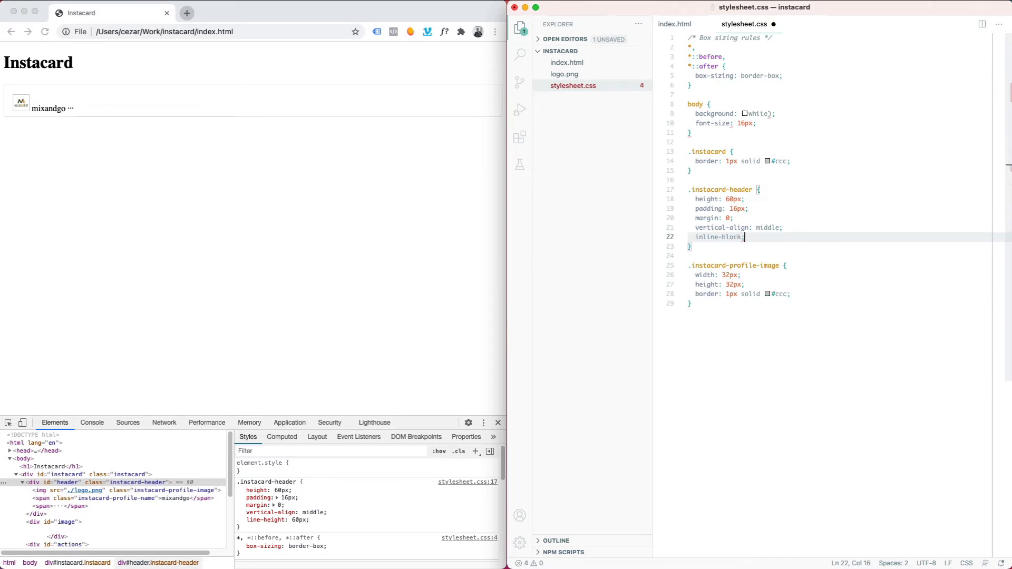
type("display:")
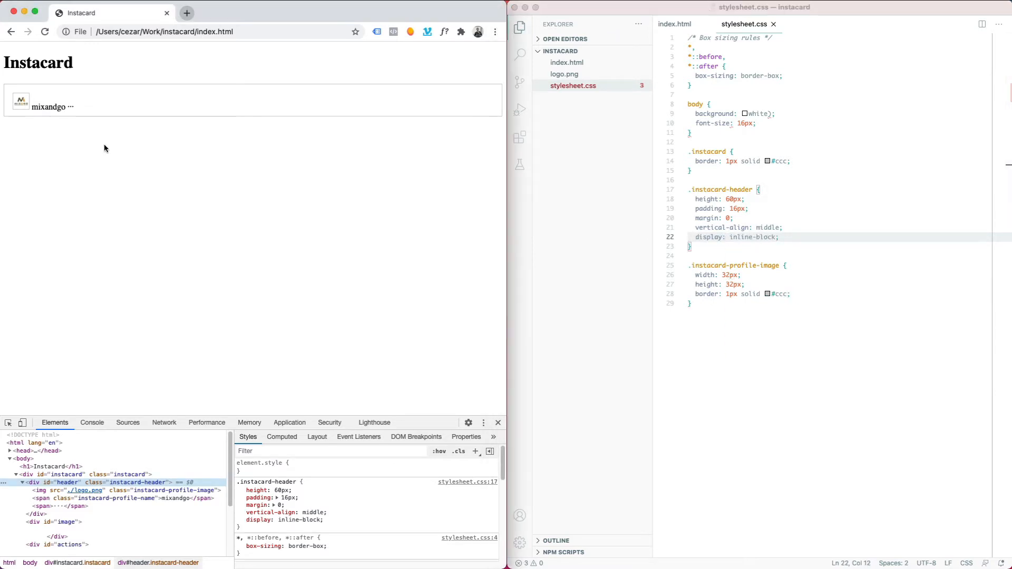
mouse_move(45, 481)
type(".instacard-profile-name {")
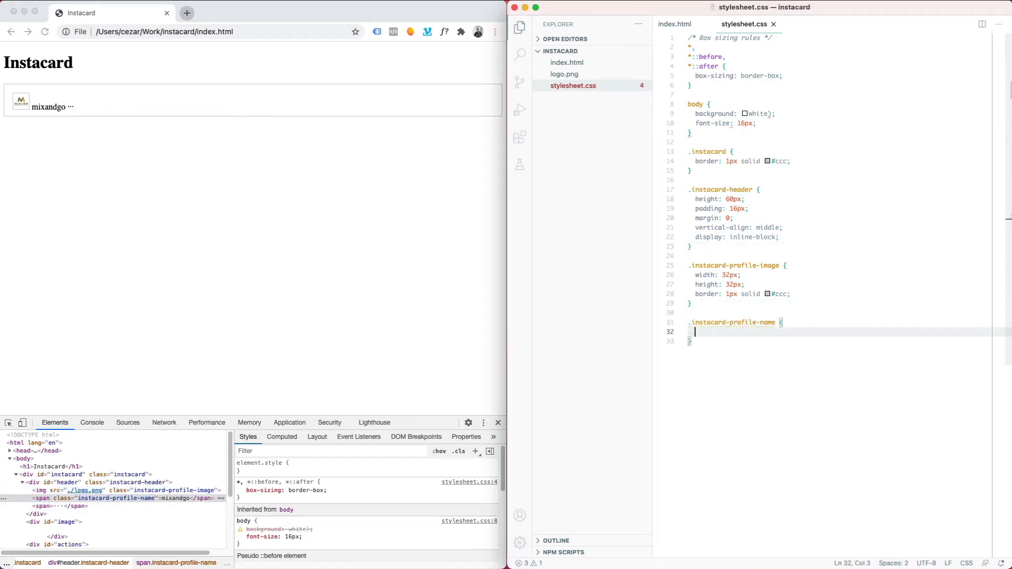
Float the profile name left with 0.5rem spacing.
type("float: left;")
type("margin-top:")
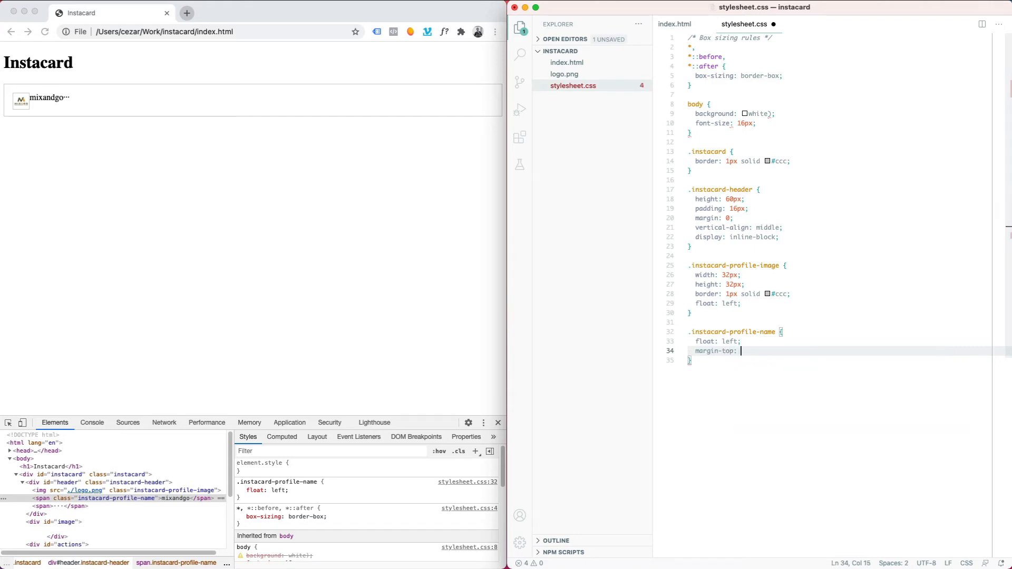
type("0.5")
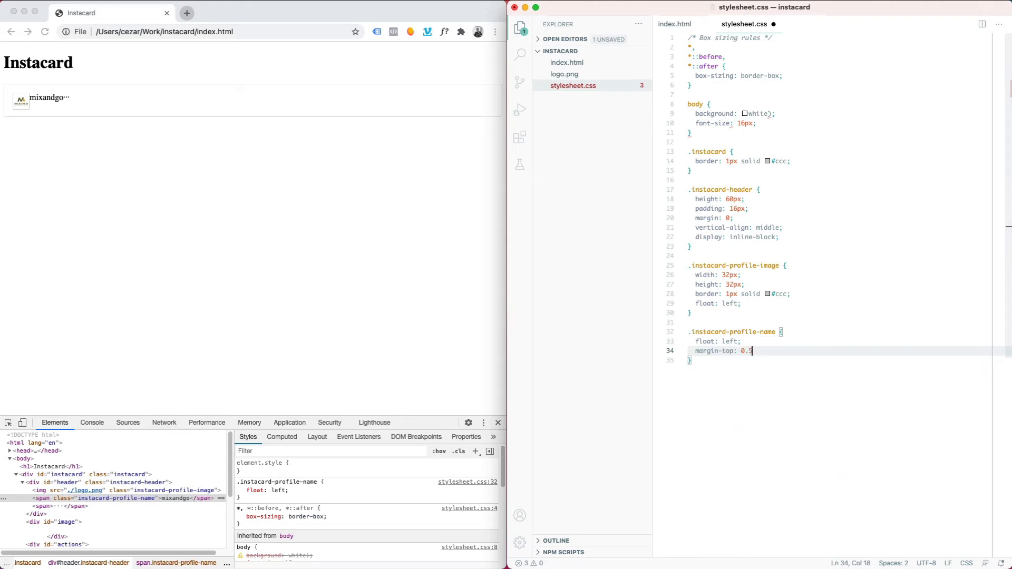
type("rem;")
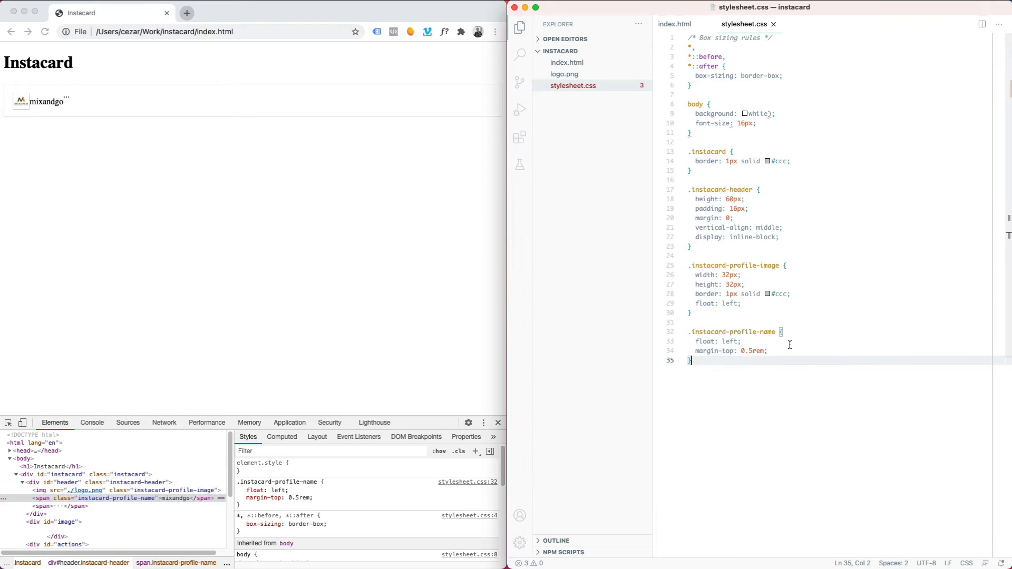
Add an instacard-actions rule floated right with 0.5rem spacing and bold font-weight.
left_click(674, 24)
type(".instacard-actions {")
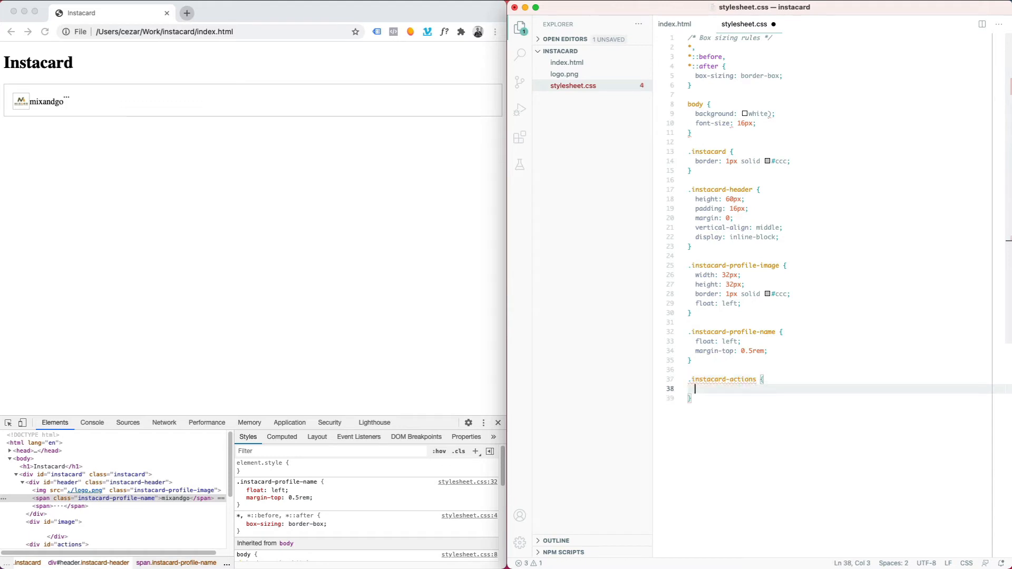
type("float: right;")
type("margin-top: ;")
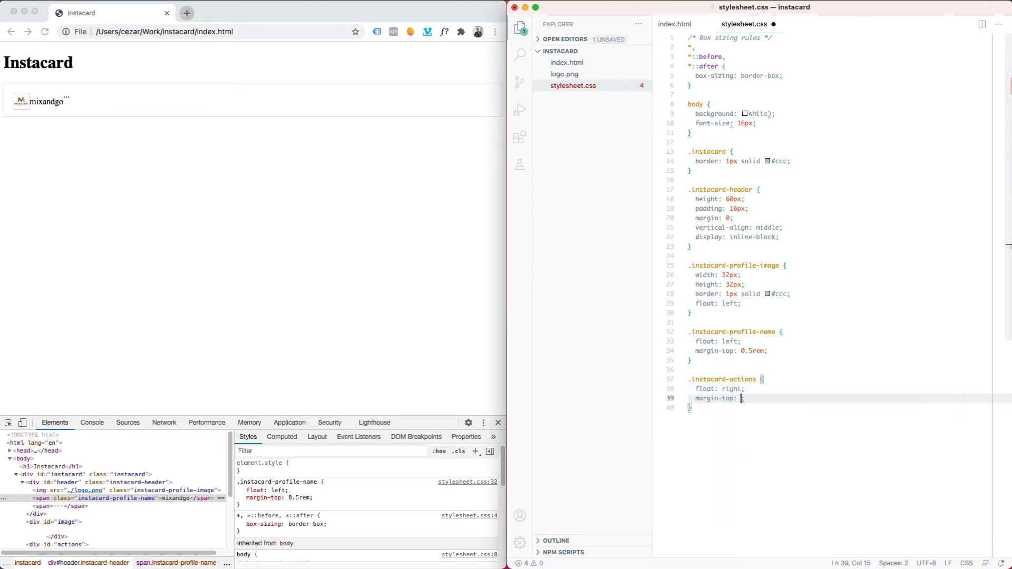
type("0.5rem;")
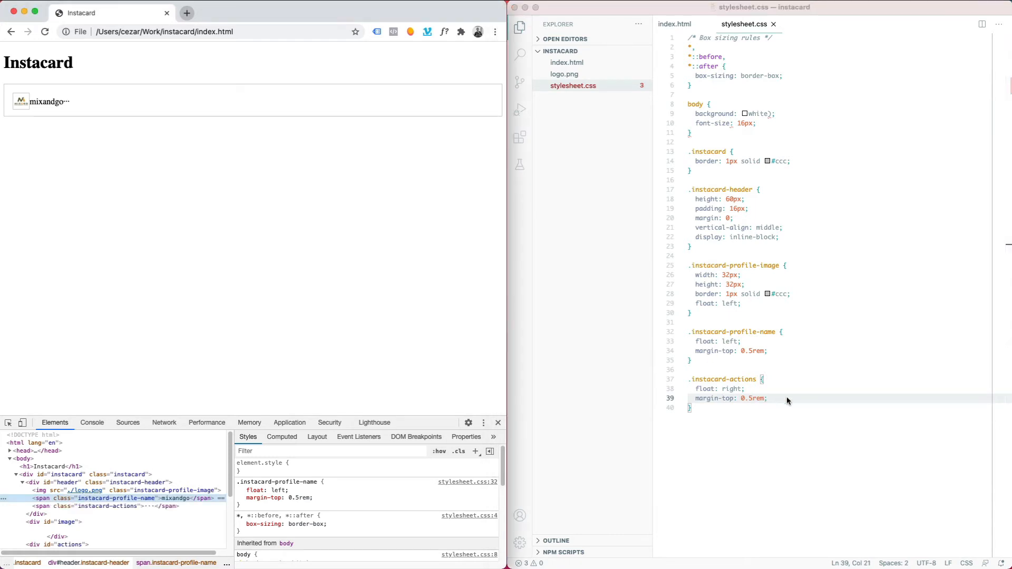
type("font-weight: bold;")
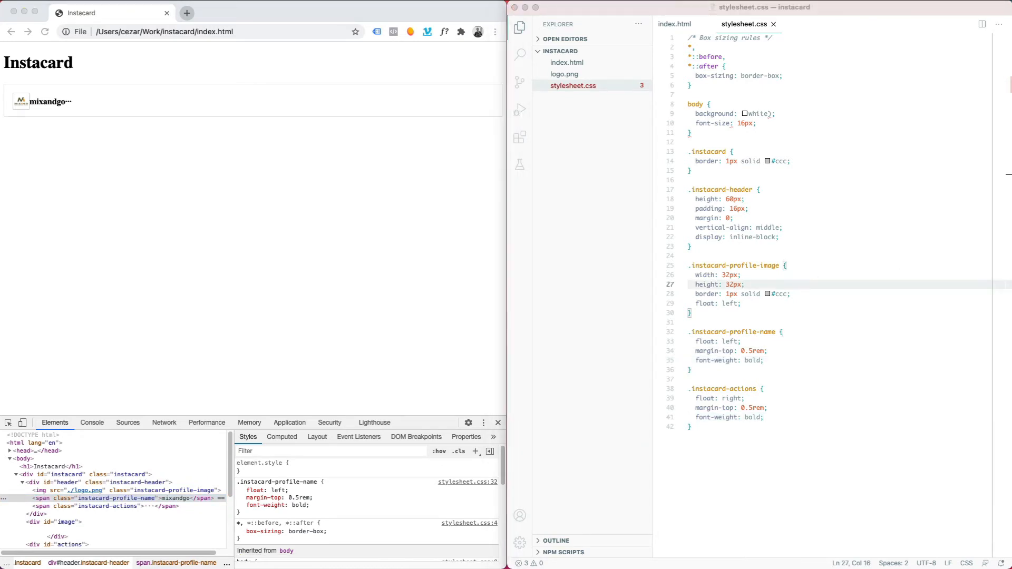
Set an -apple-system font stack and colour the profile name #262626.
type("font-family: -apple-system, BlinkMacSystemFont, \"Segoe UI\", Roboto, Helvetica, Arial, sans-serif;")
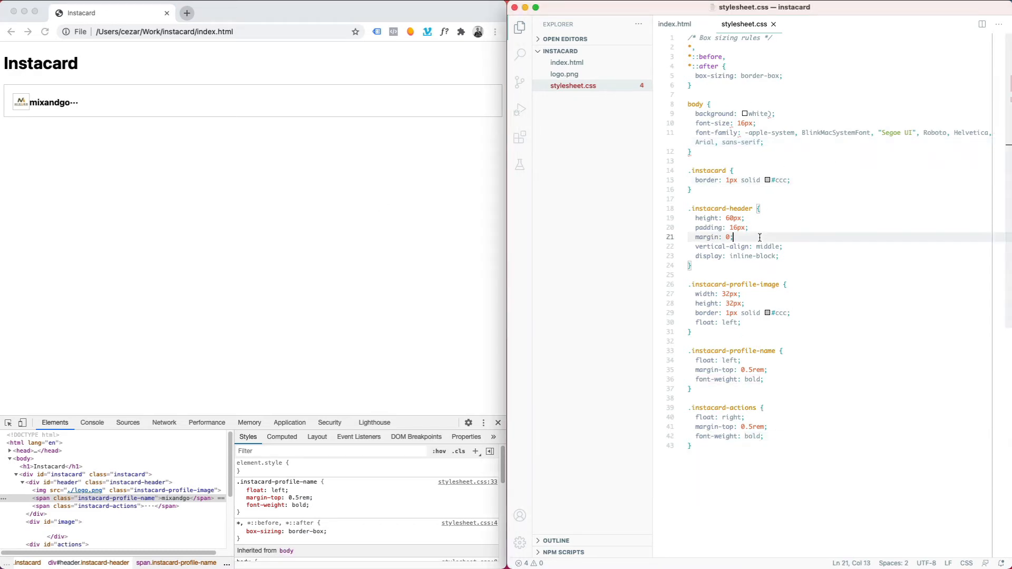
type("color:")
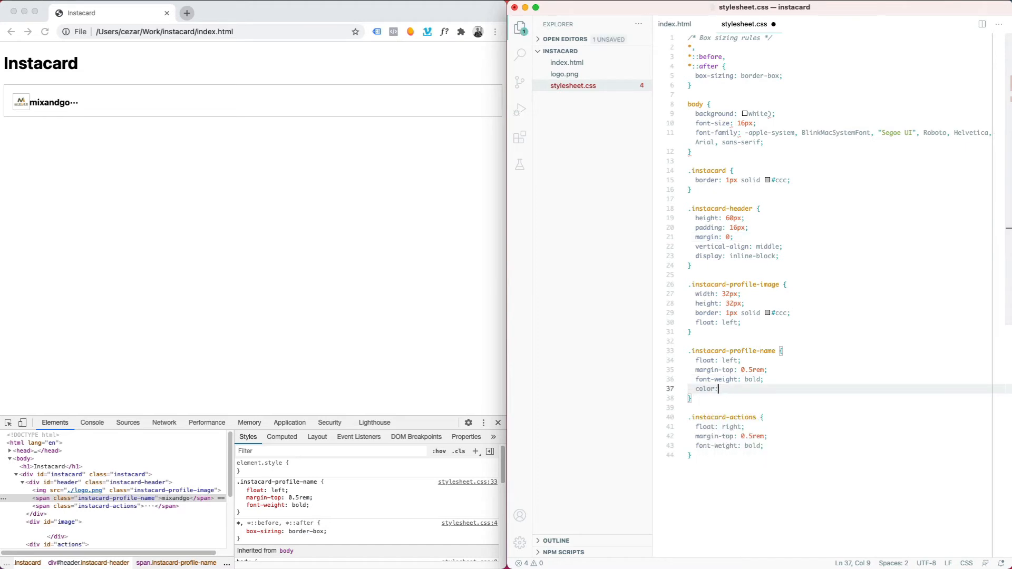
type("#262626;")
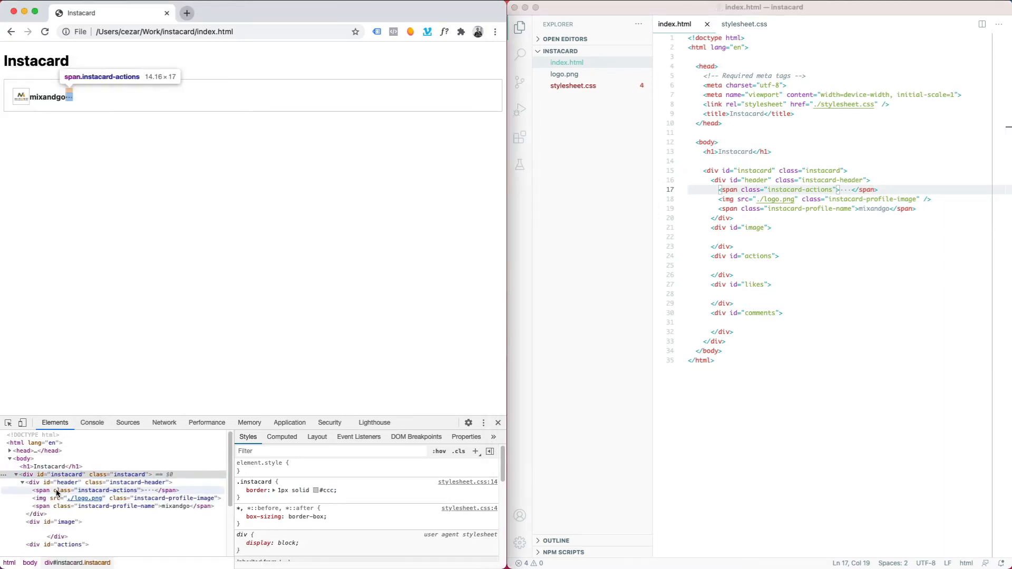
Give the card header width: 100% in stylesheet.css after inspecting its styles in the page.
left_click(67, 481)
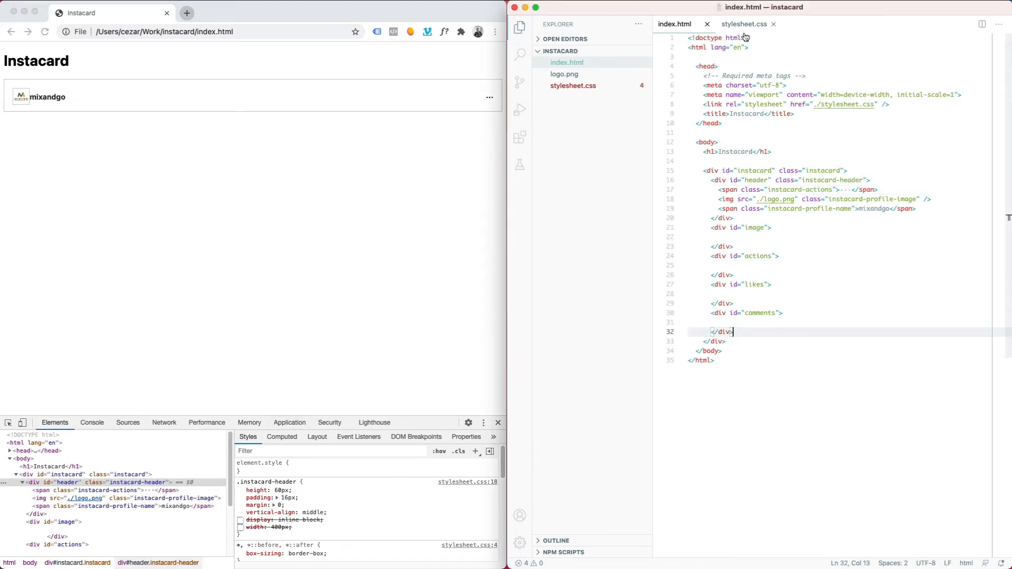
left_click(743, 24)
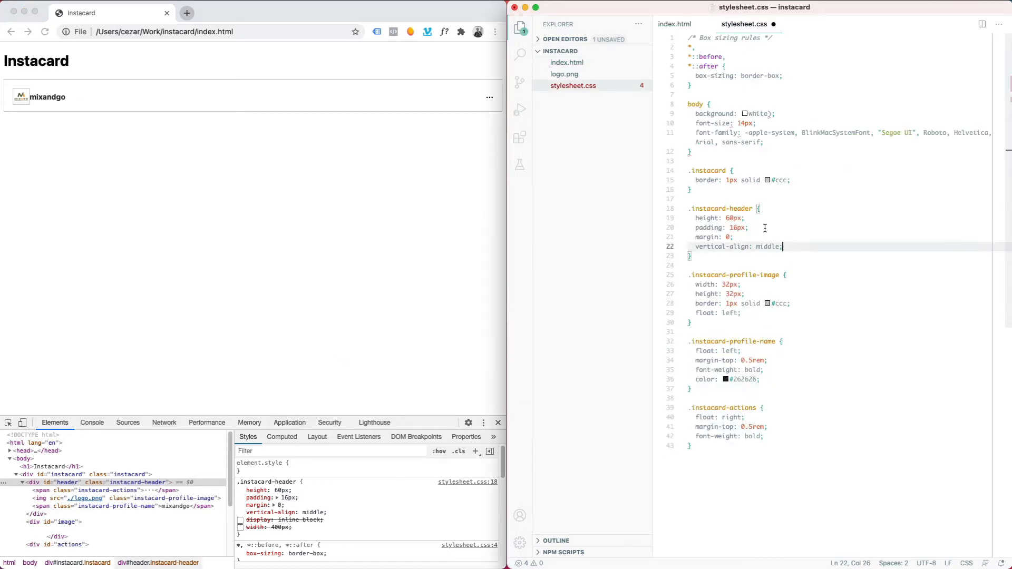
type("width: 100%;")
type("margin-left: 1rem;")
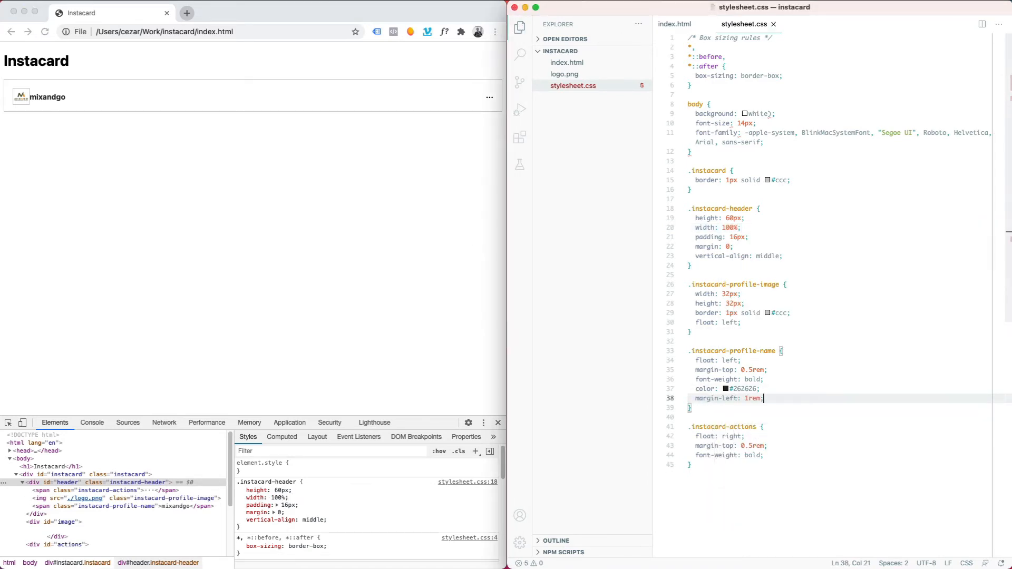
left_click(751, 455)
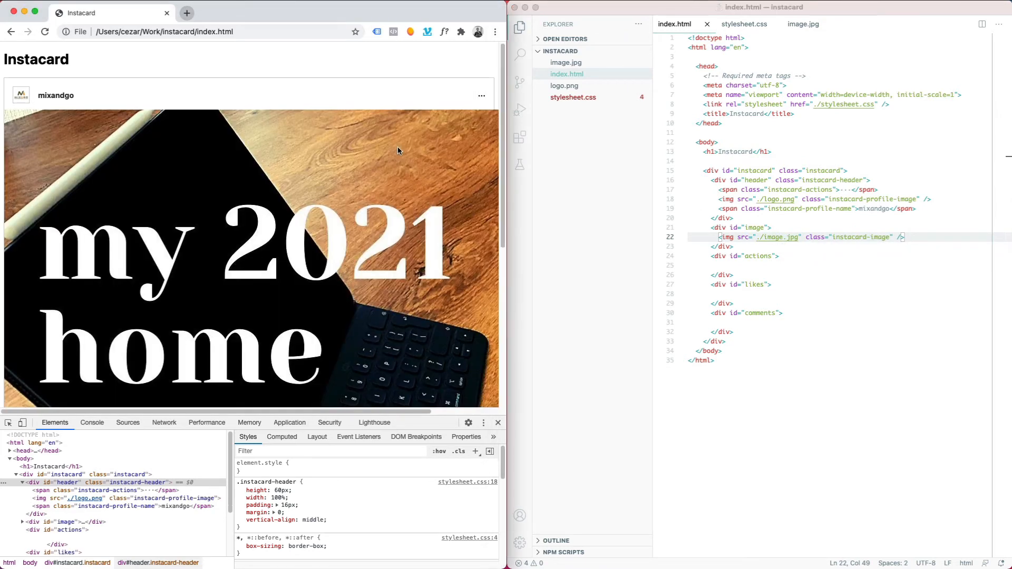
Set .instacard to width: 614px and make the card image fill it at width: 100%.
left_click(742, 24)
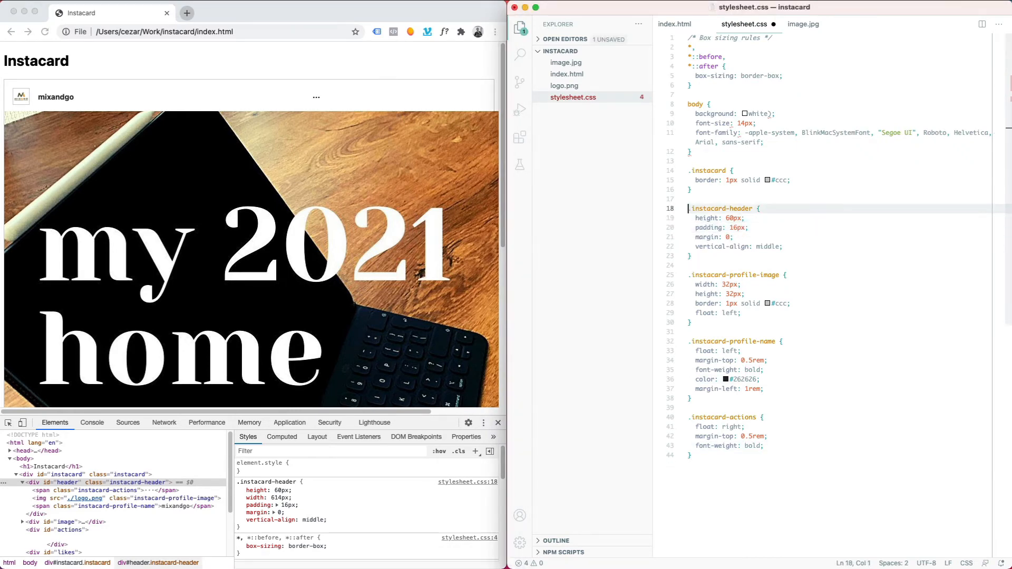
type("width: 614px;")
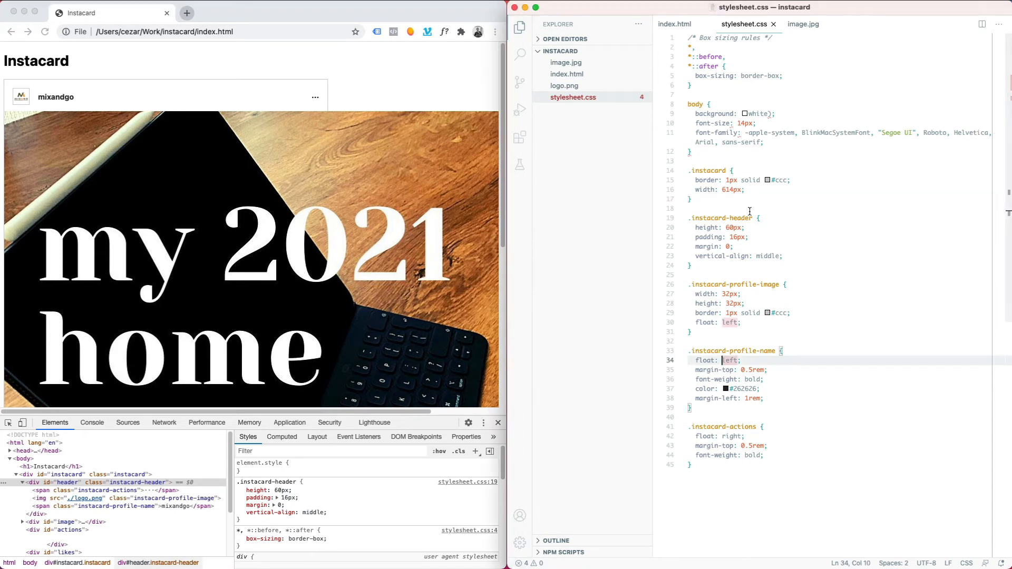
type(".instacard-profile-image {")
type("w")
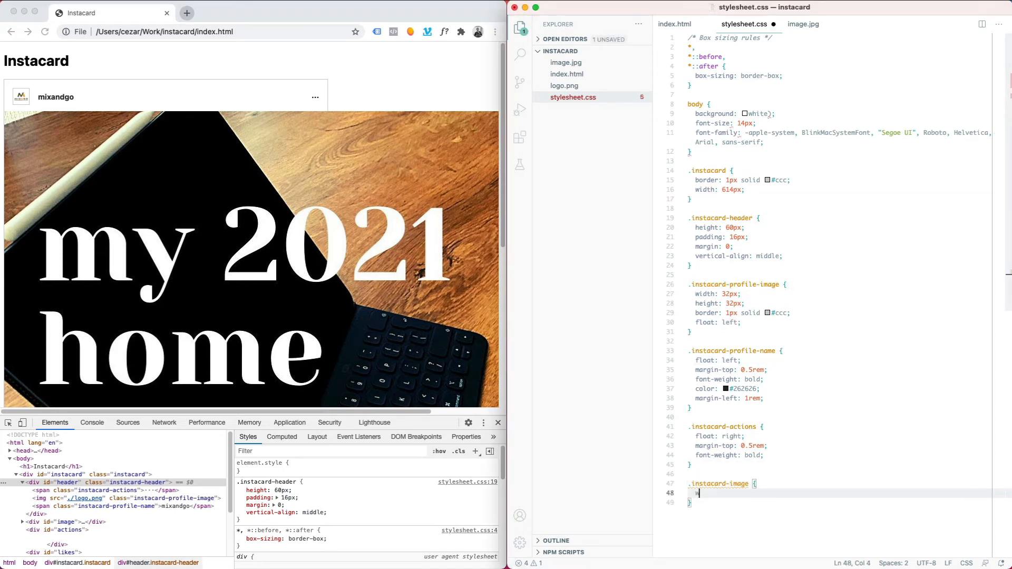
type("idth: auto;")
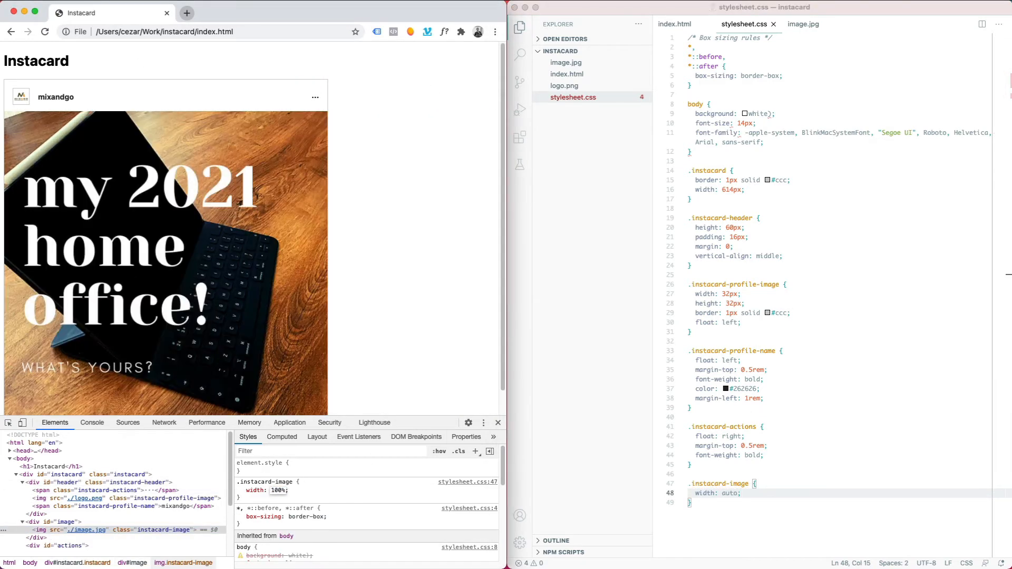
type("100%")
type("<d")
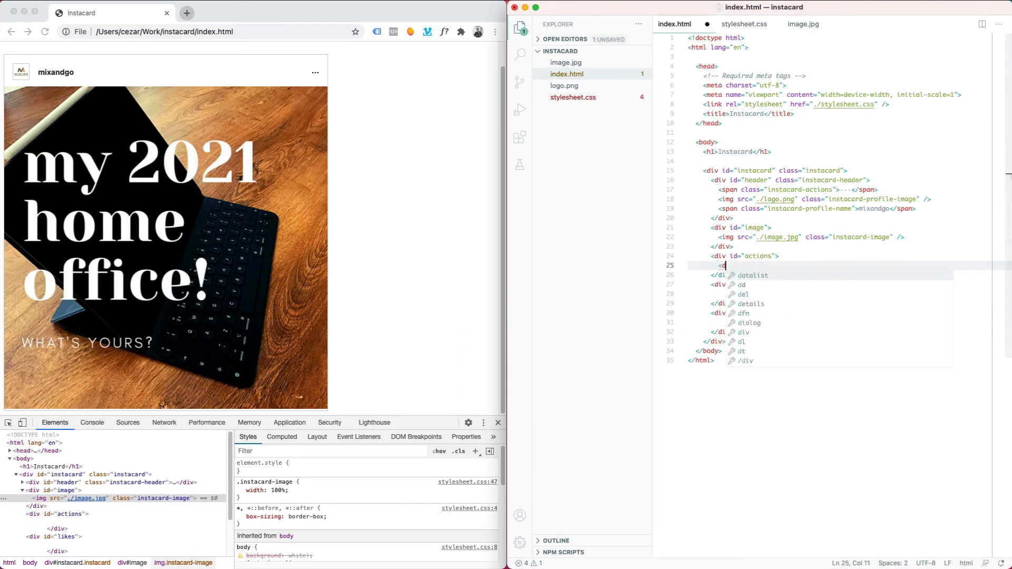
Add img tags for the like, comment, share and save icons inside the actions div.
type("mg")
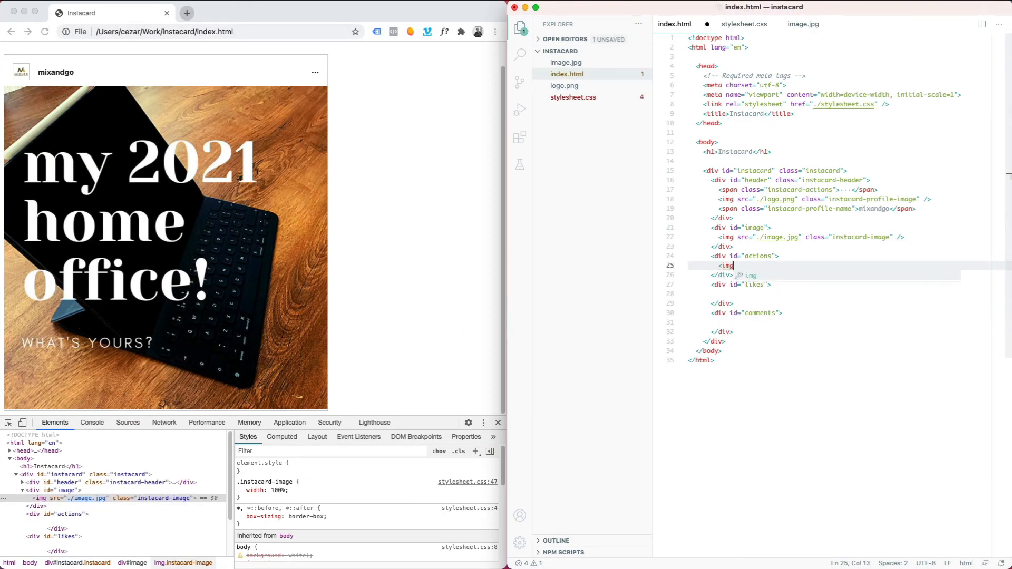
type("src=\"./")
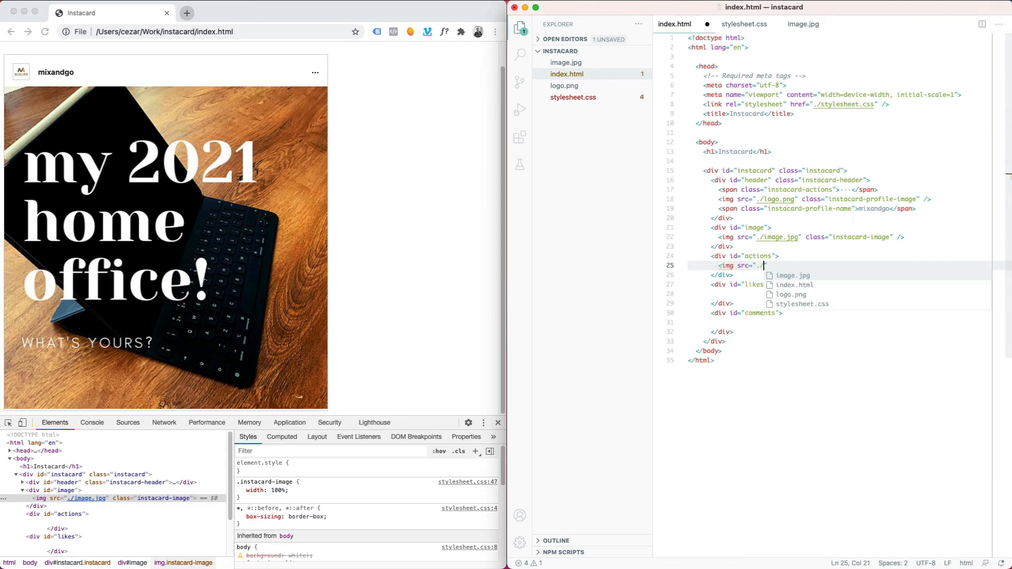
type("heart.")
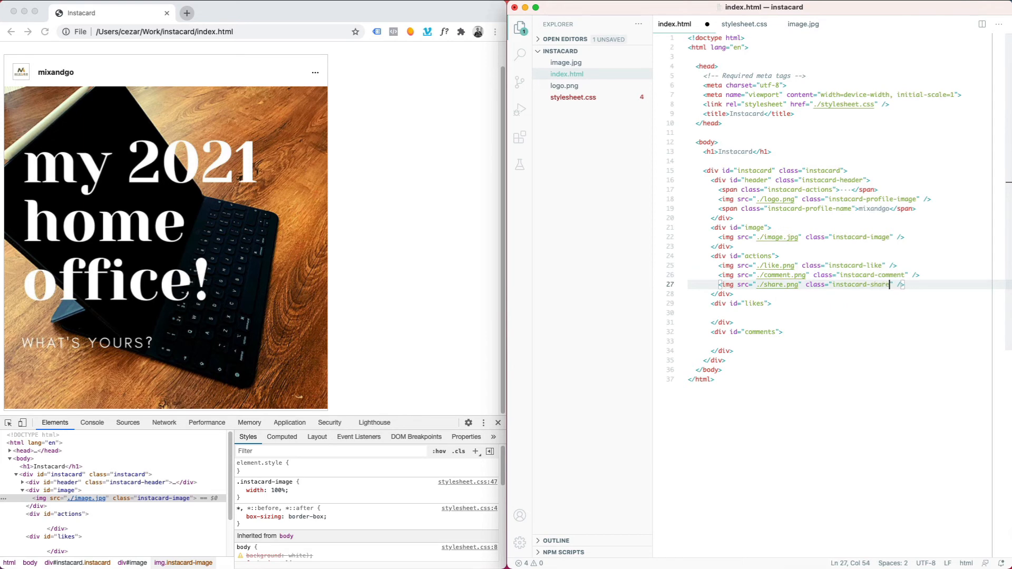
type("<img src=\"./share.png\" class=\"instacard-save\" />")
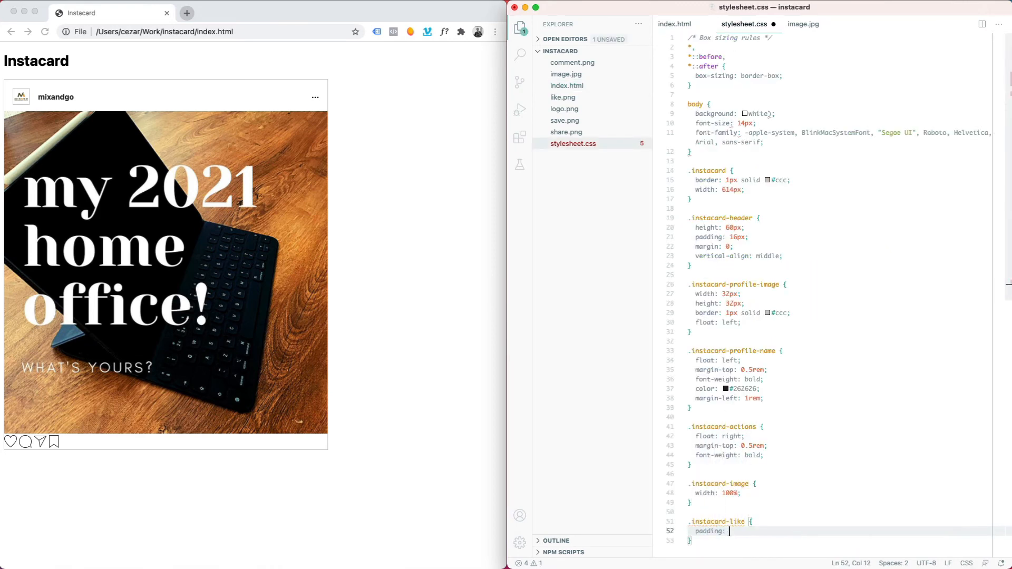
Give the like, comment, share and save icons 8px padding and float the save icon right.
left_click(673, 24)
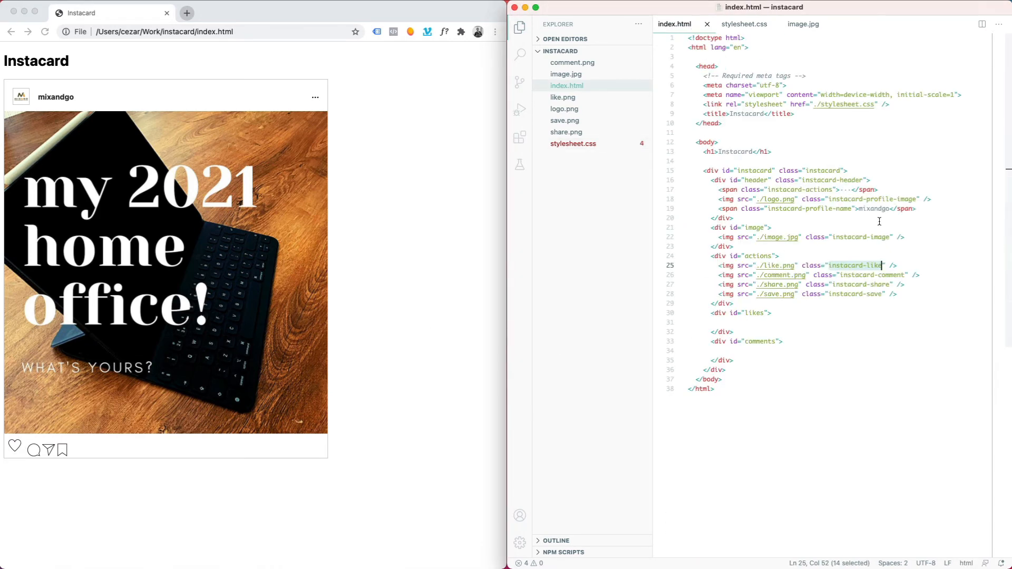
left_click(743, 24)
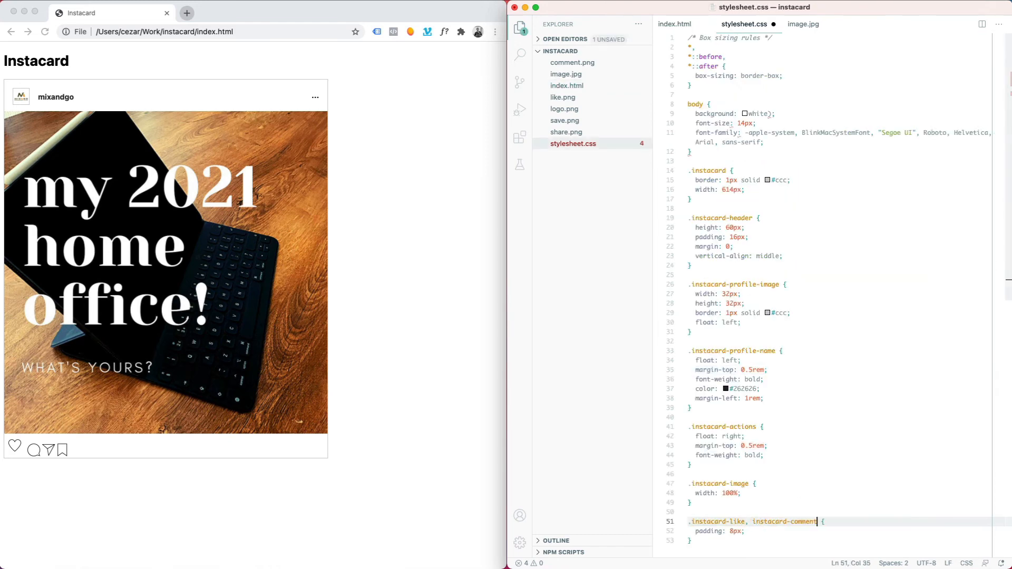
type(", instacard-share")
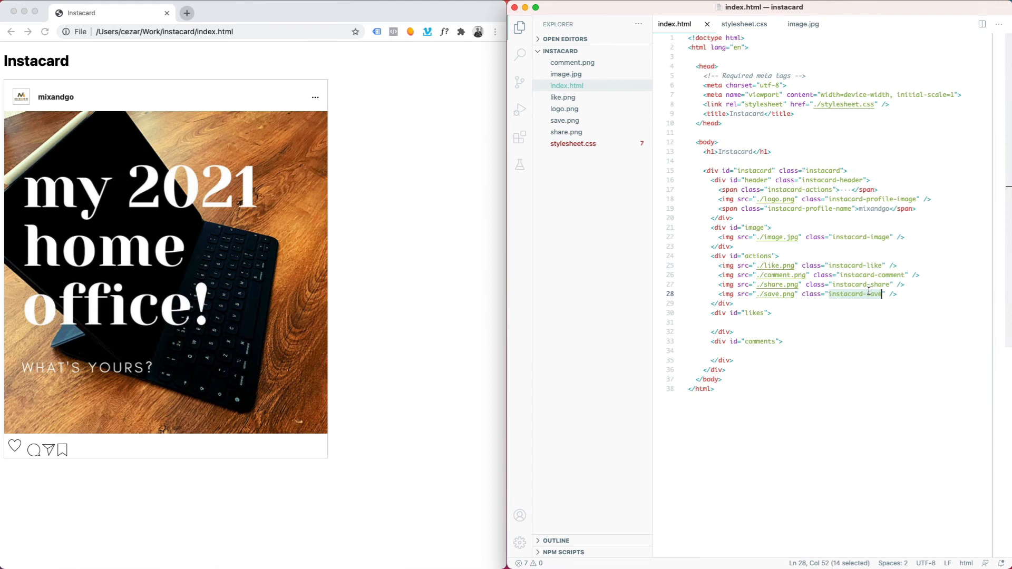
left_click(742, 24)
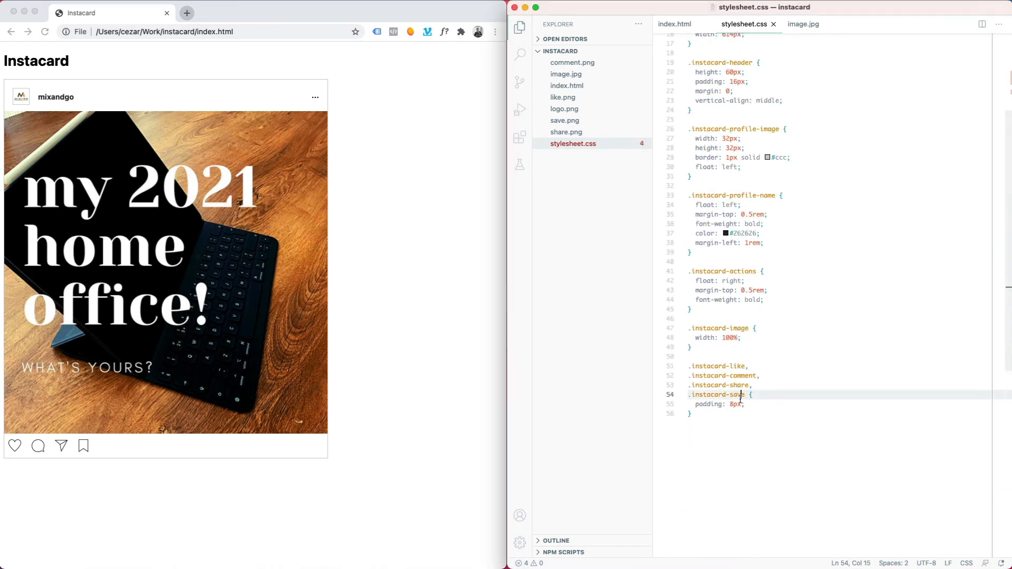
type("float: right;")
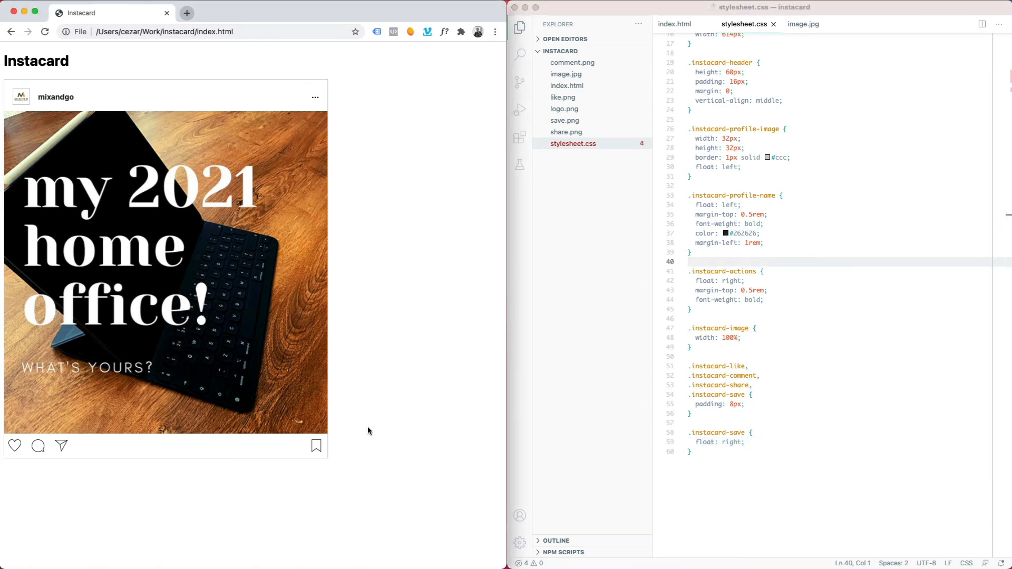
Add "349 likes" markup and style .instacard-likes with padding 0 16px, margin 0 0 8px 0, bold weight.
left_click(673, 24)
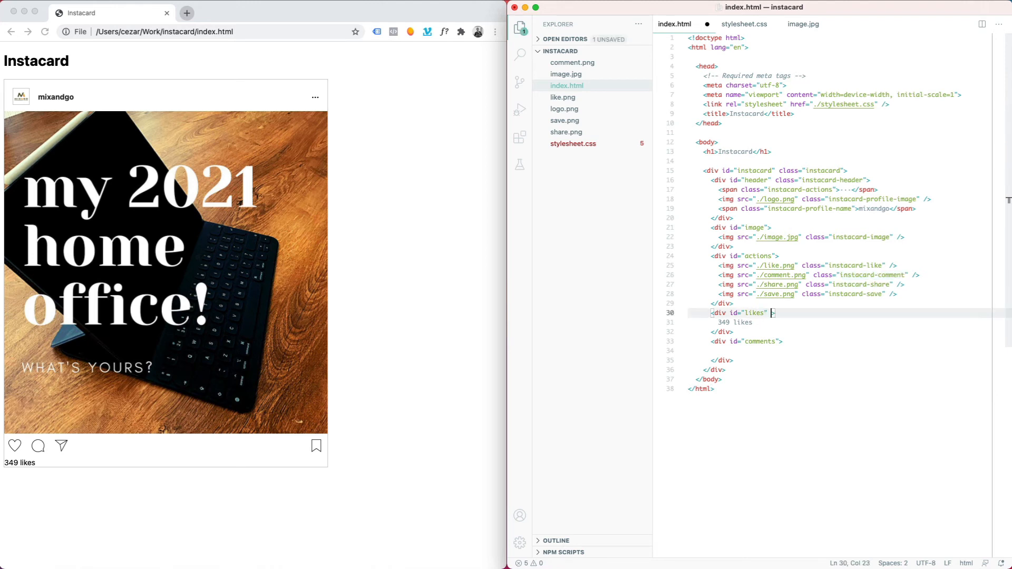
left_click(743, 24)
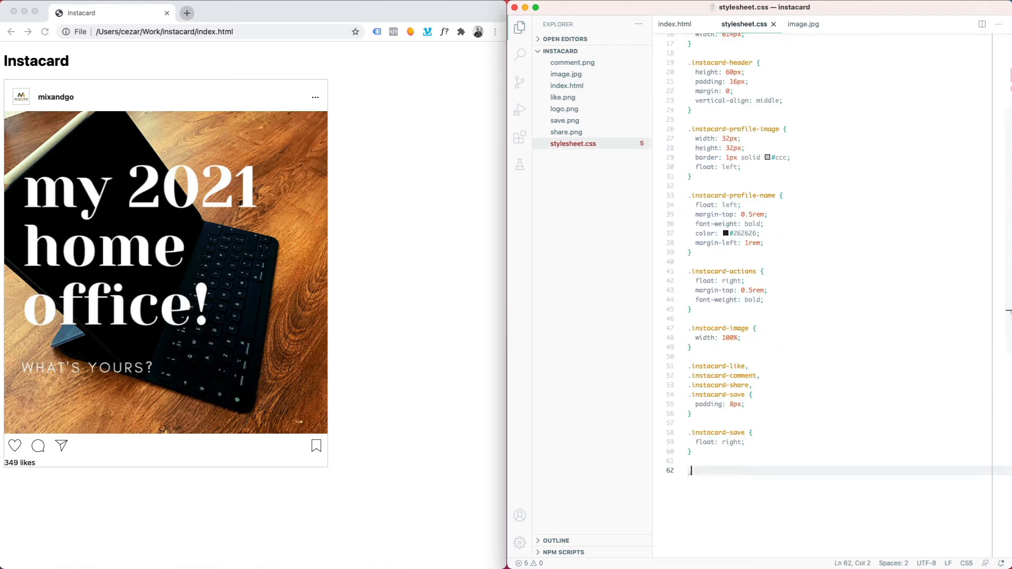
type("pd")
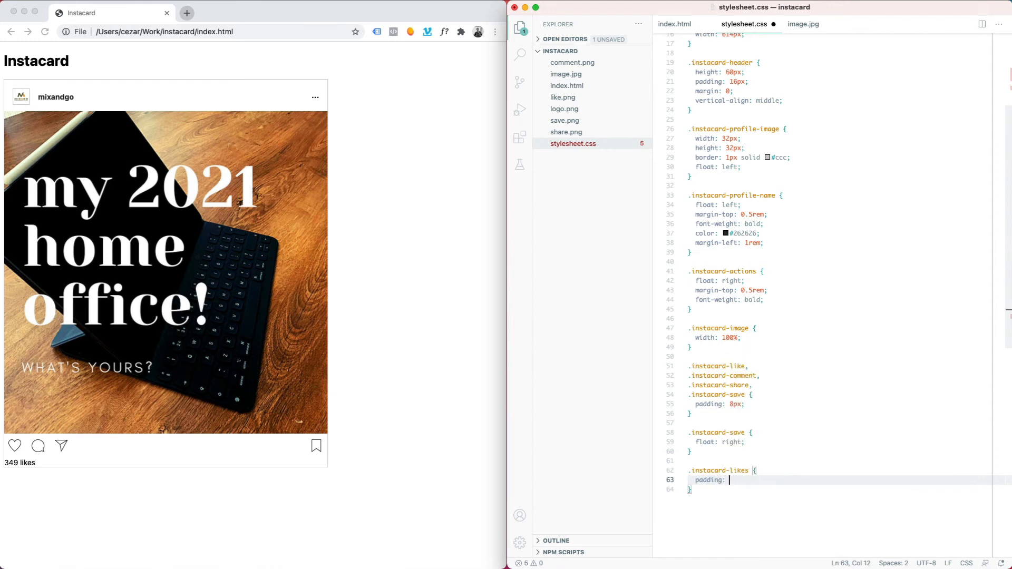
type("margin: 0 0 8px 0;")
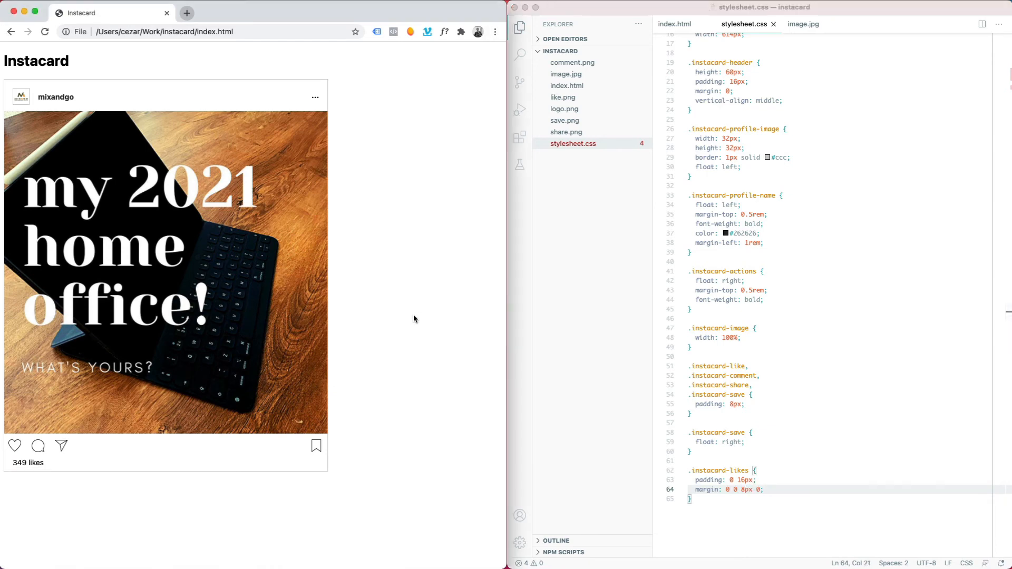
type("font-weight: bold")
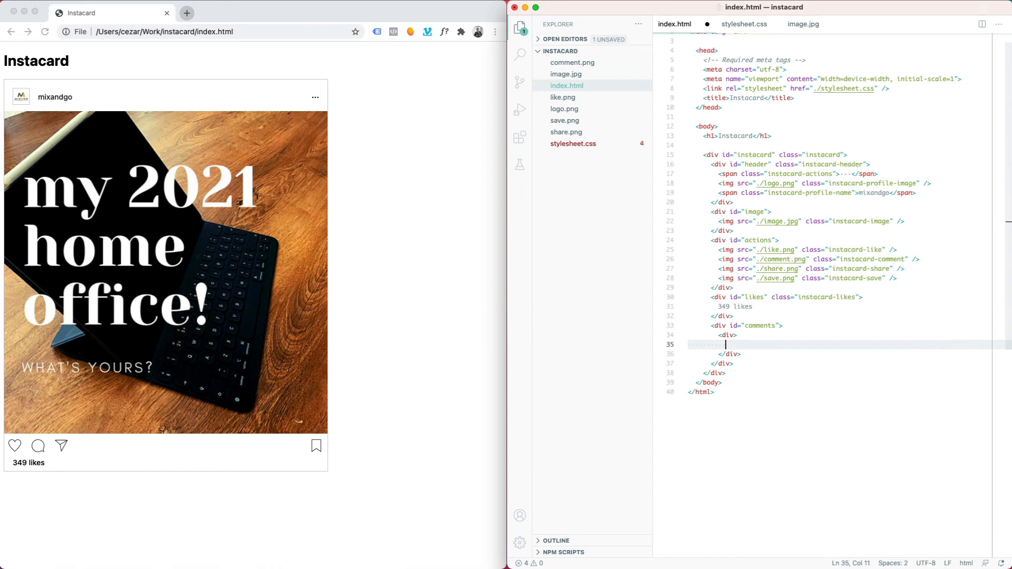
Write the john_doe "hey, nice photo" and superman "that looks like my ipad" comment divs.
type("<span class=\"instacard-comment-profile\">john_doe</span>")
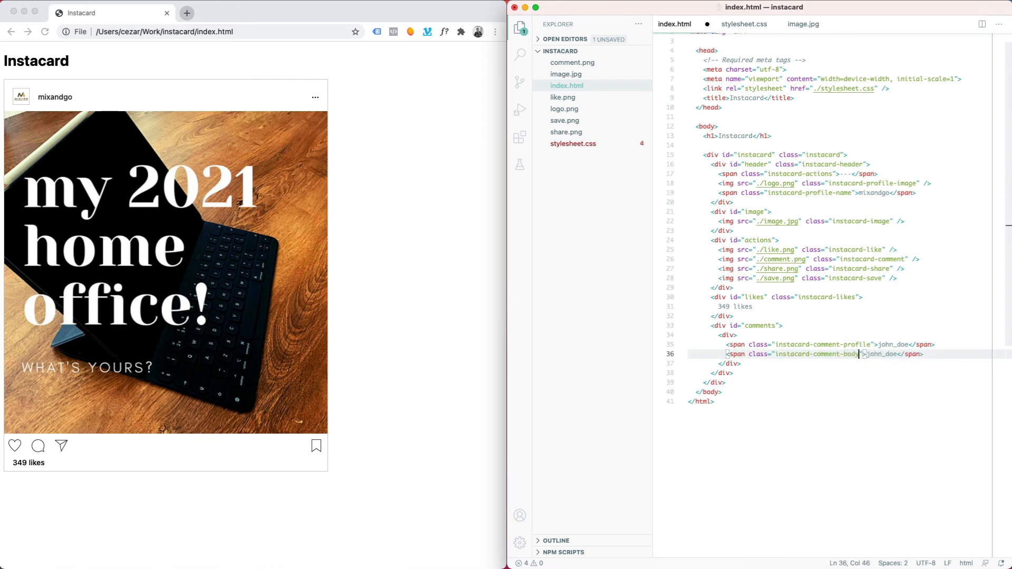
type("hey, nice phot")
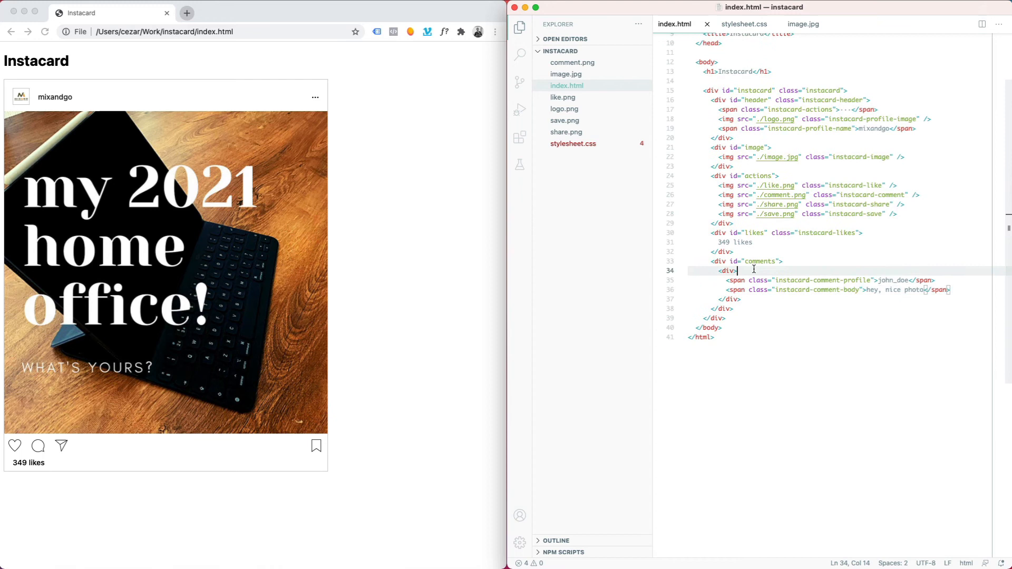
type("class=\"instacard-comment")
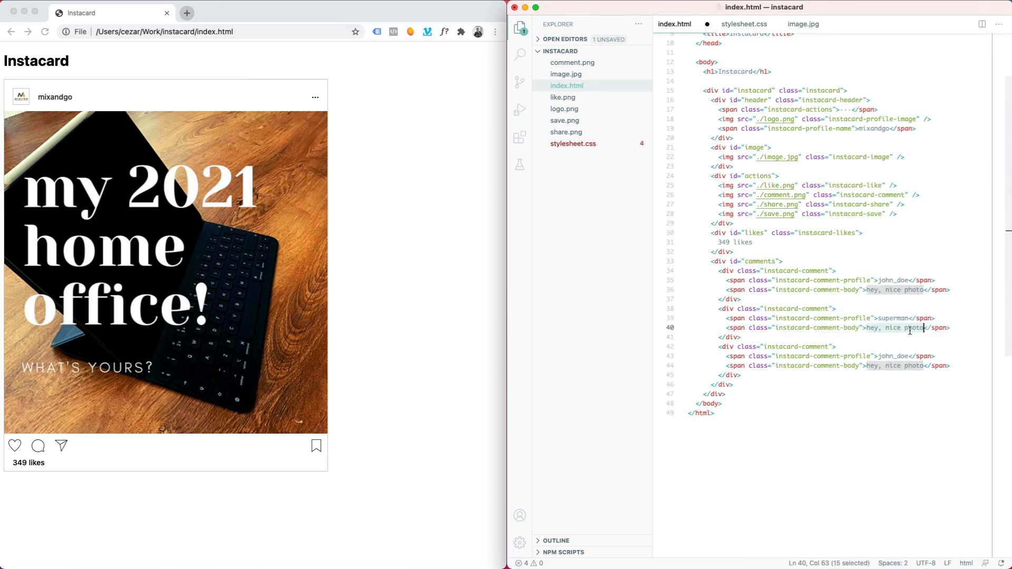
type("that looks like my ipad")
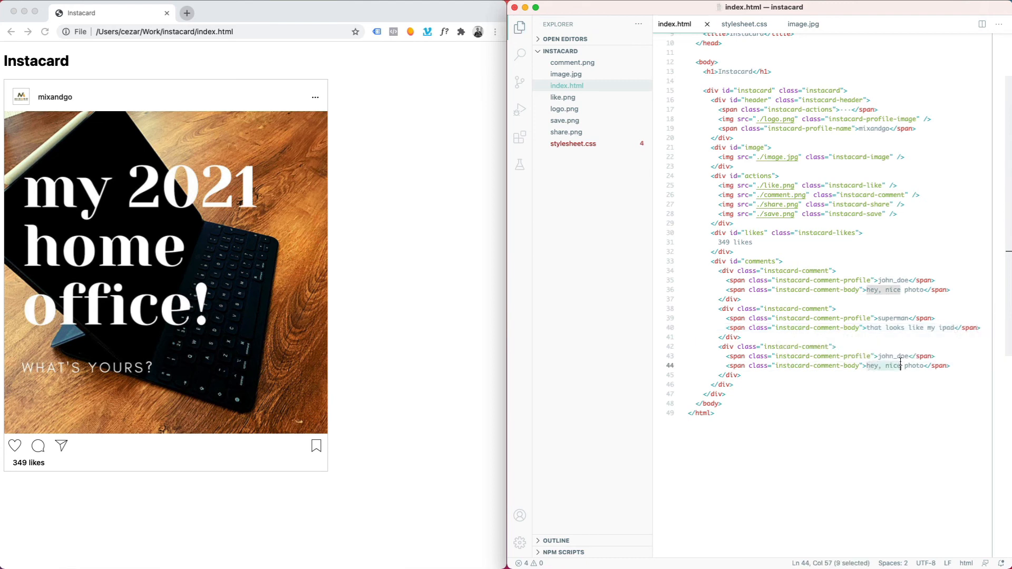
Write the hulk "rockin' 2021" comment, save and check the result.
type("hulk")
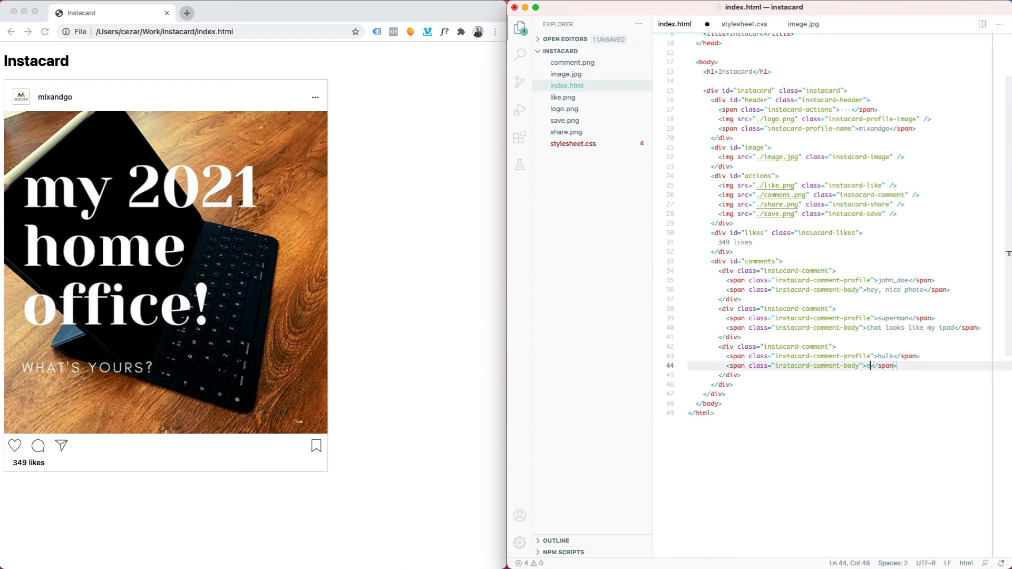
type("rockin' 2-")
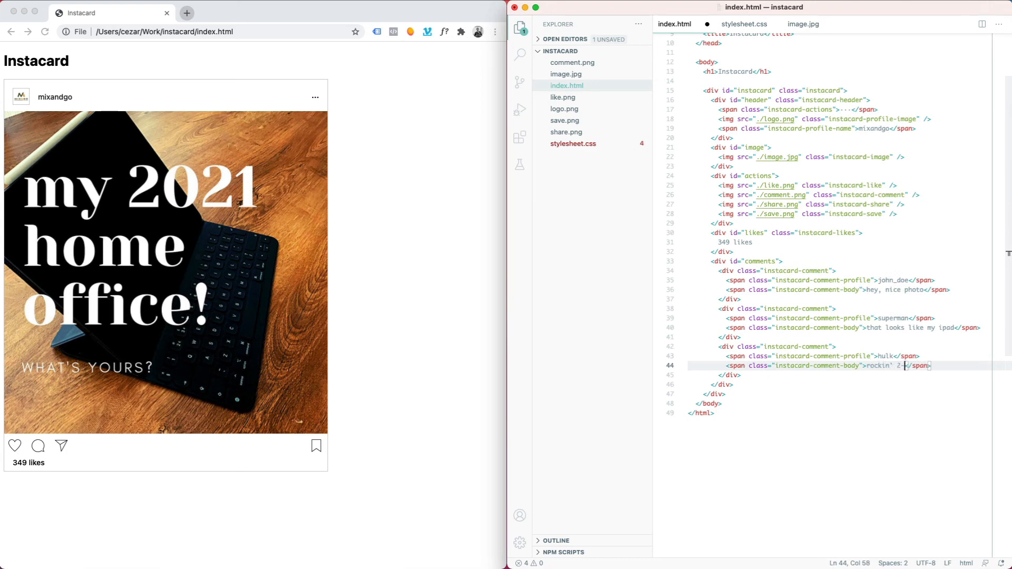
type("021")
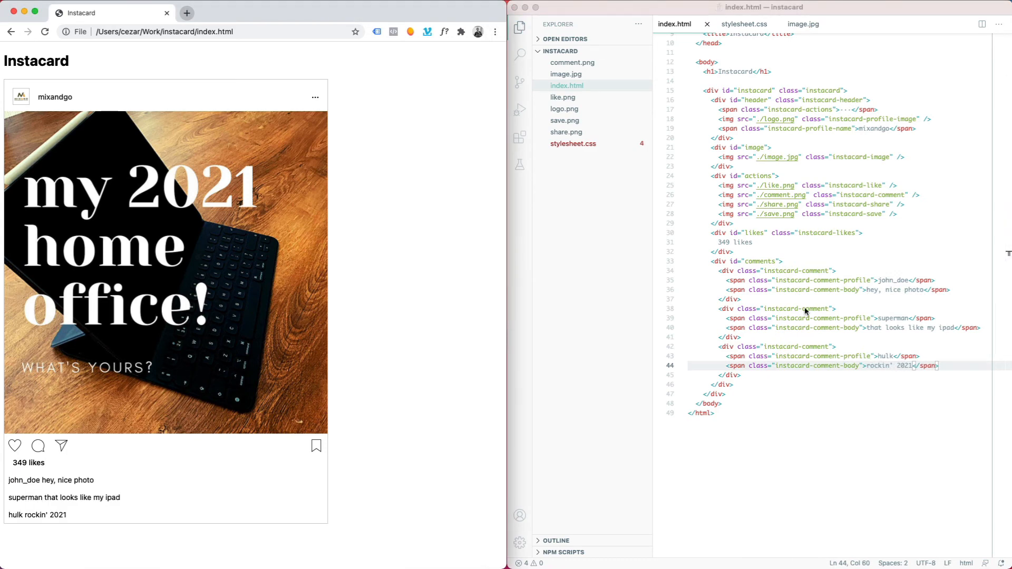
left_click(743, 24)
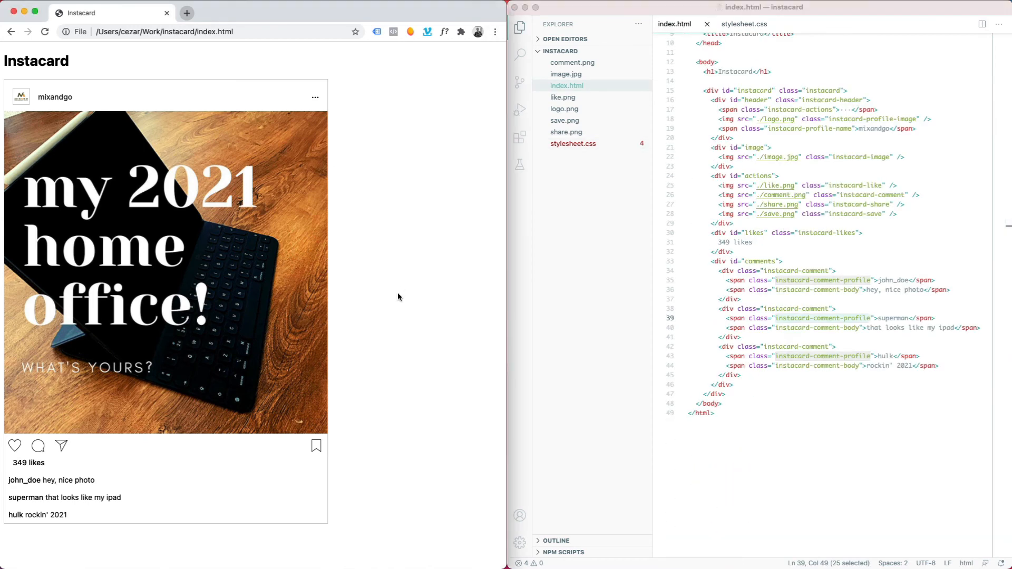
Set commenter names and other name weights to 600 and start a margin-bottom on .instacard-comment.
left_click(743, 24)
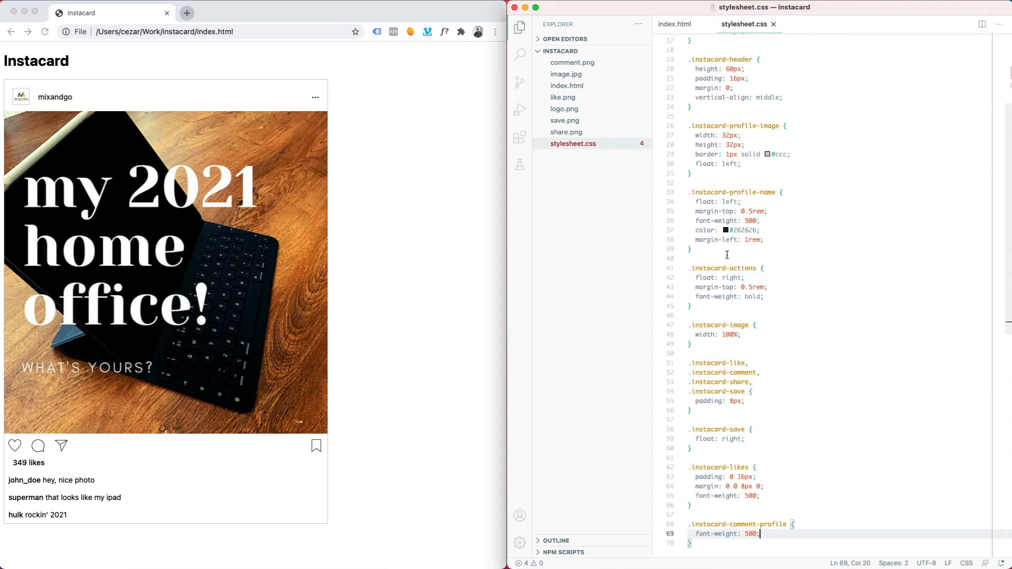
double_click(749, 533)
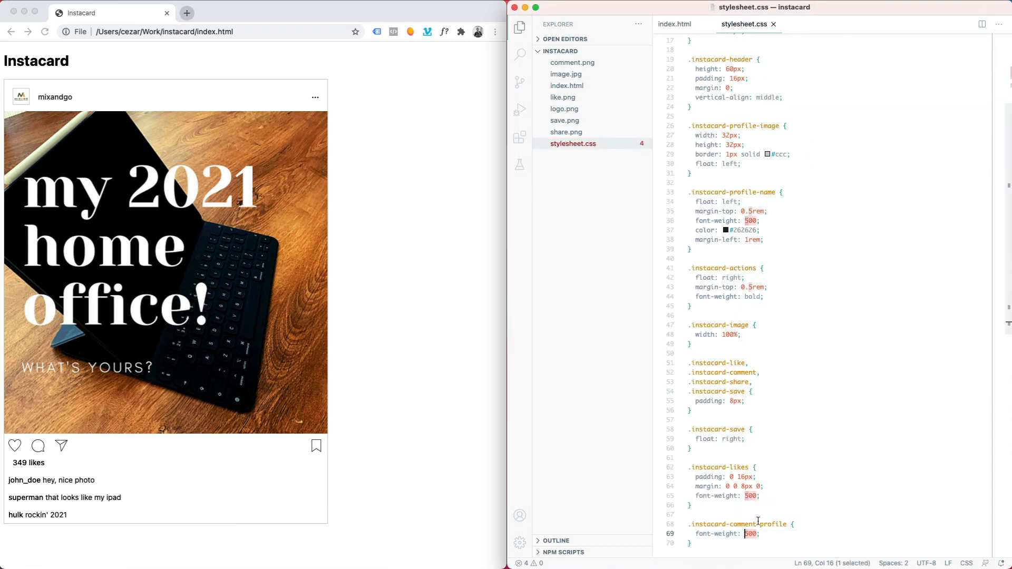
type("600")
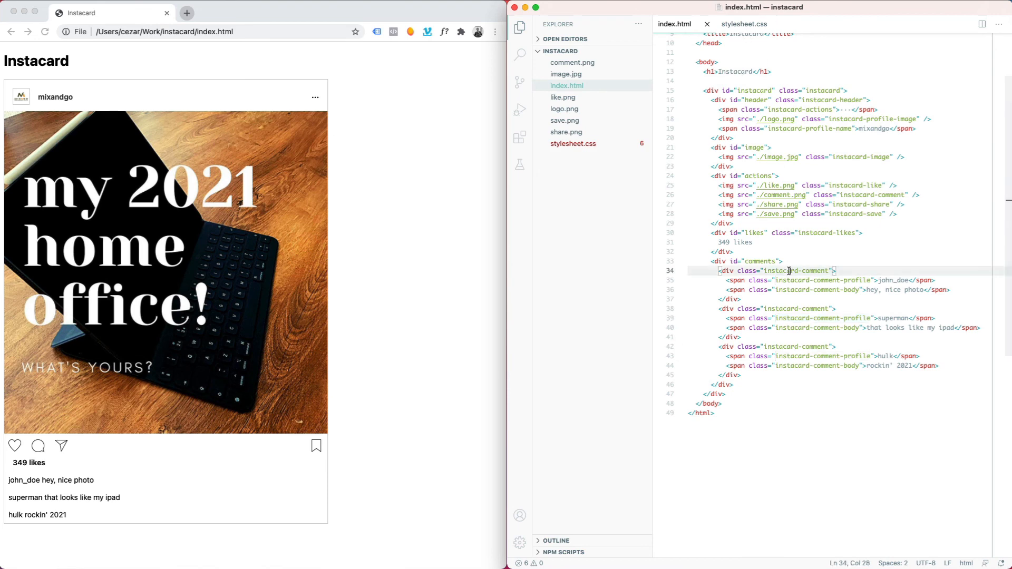
left_click(743, 25)
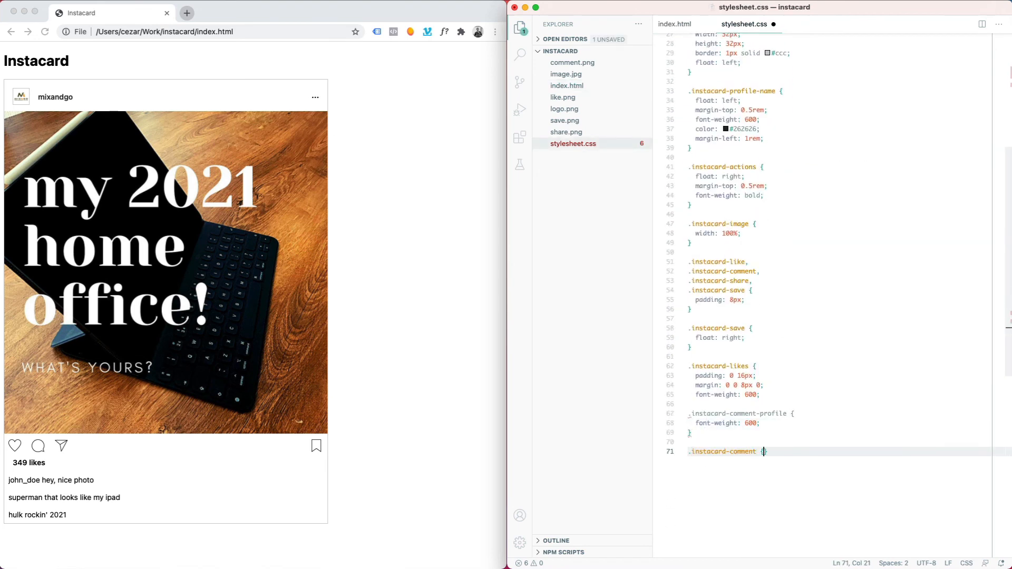
type("margin-bottom: 4px;")
type("line-height: 18px;")
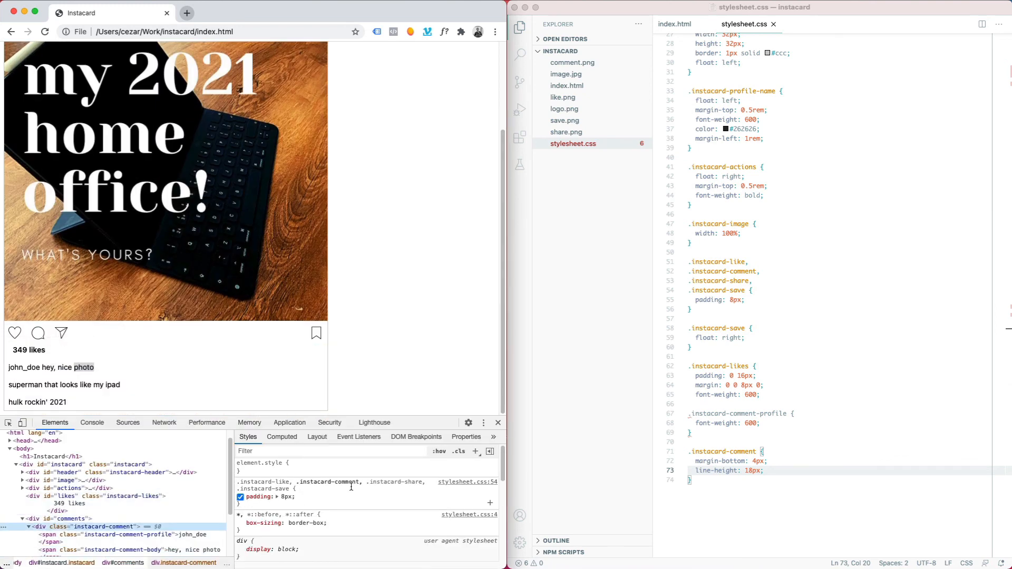
Zero the comment padding, add class instacard-comments with padding 0 16px, and float the icons left.
type("padding")
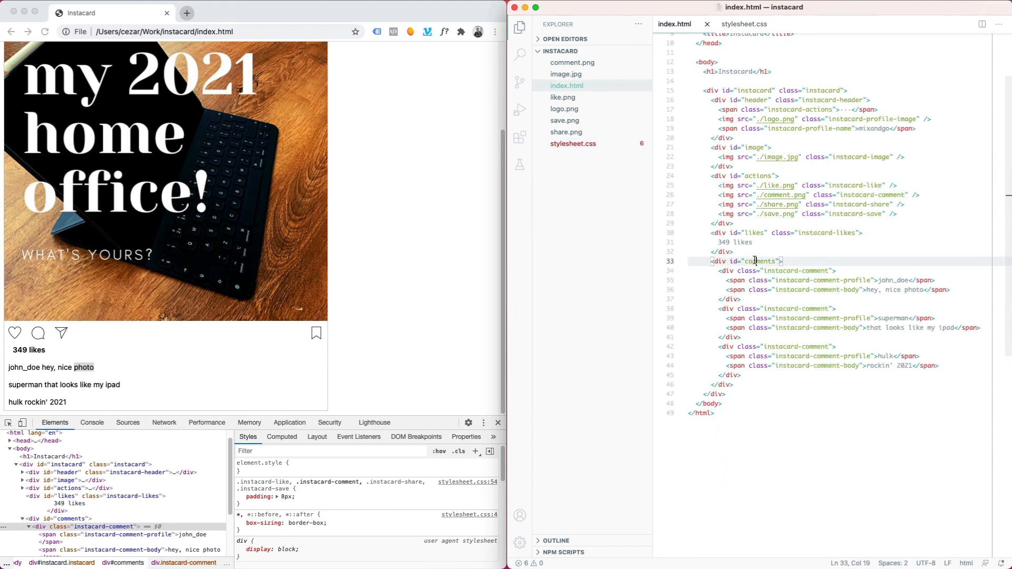
type("class=\"instacard-comments\"")
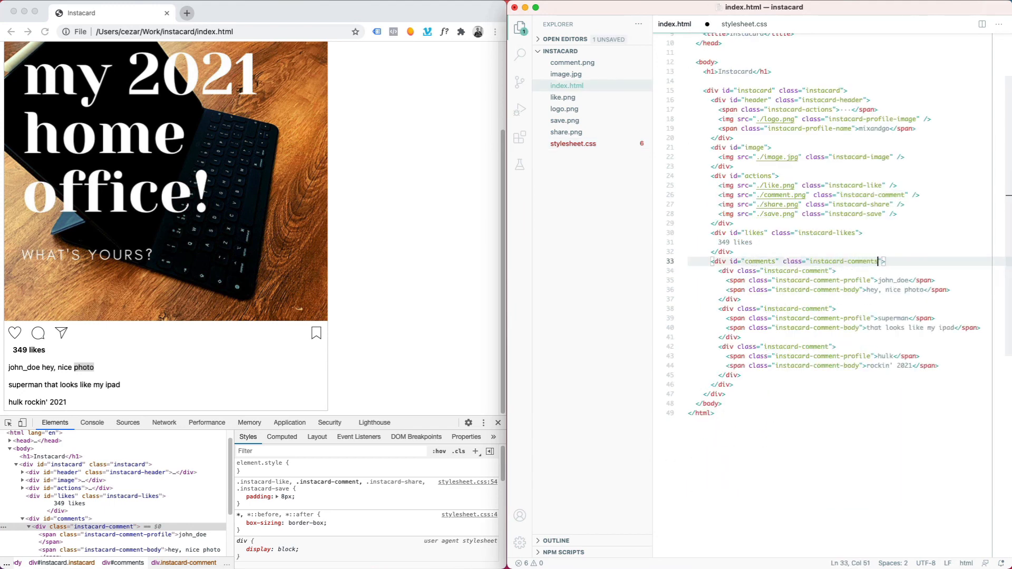
left_click(743, 24)
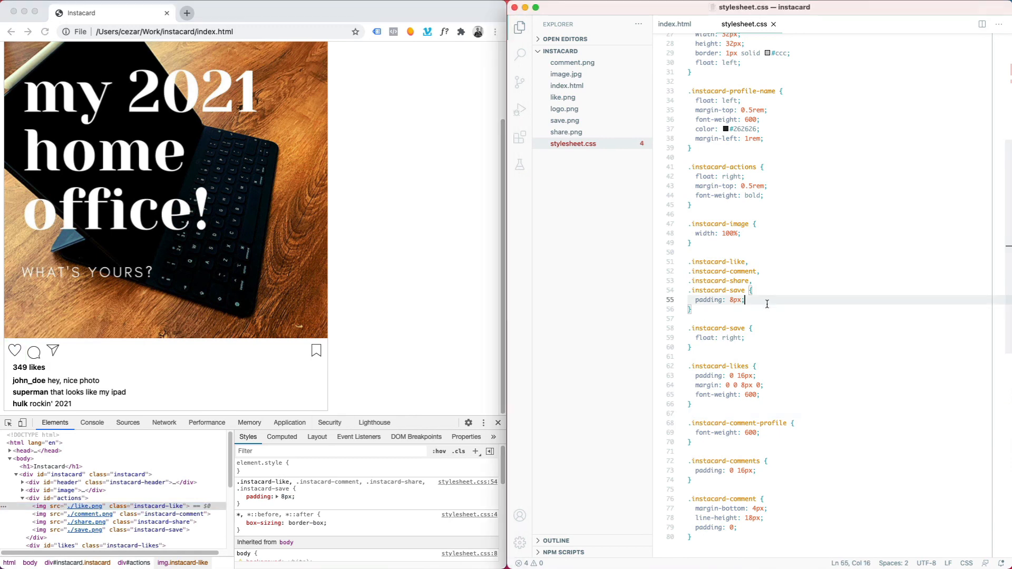
type("float: left;")
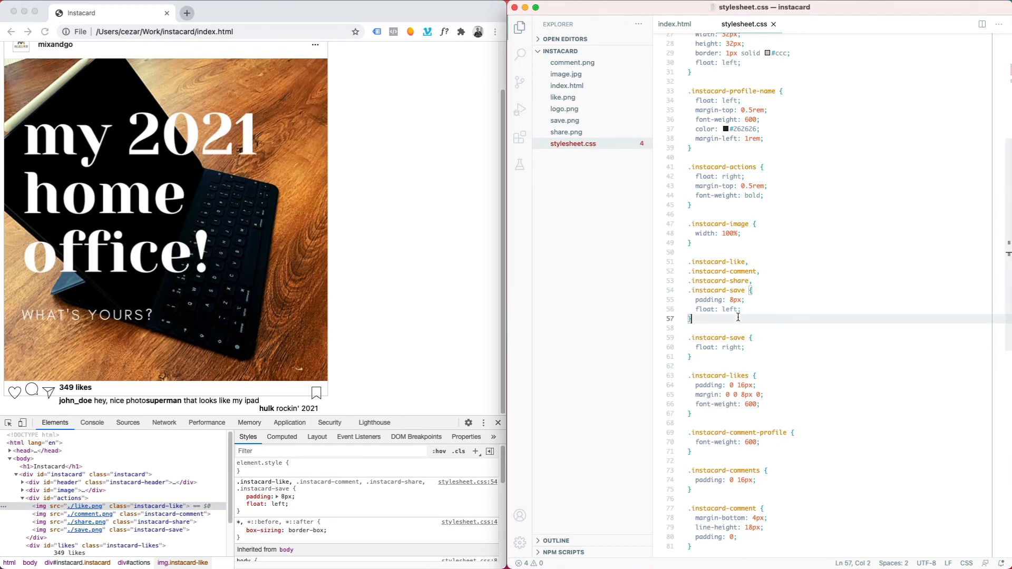
Create a .clearfix { clear: both; } rule and rename the action icon classes with an -icon suffix.
left_click(674, 24)
type("b")
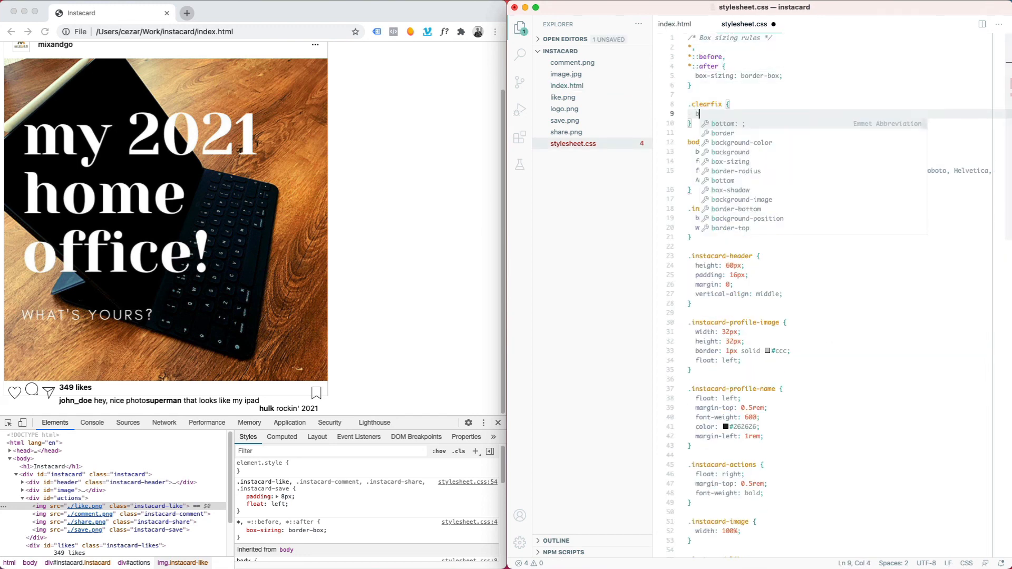
type("clear: both;")
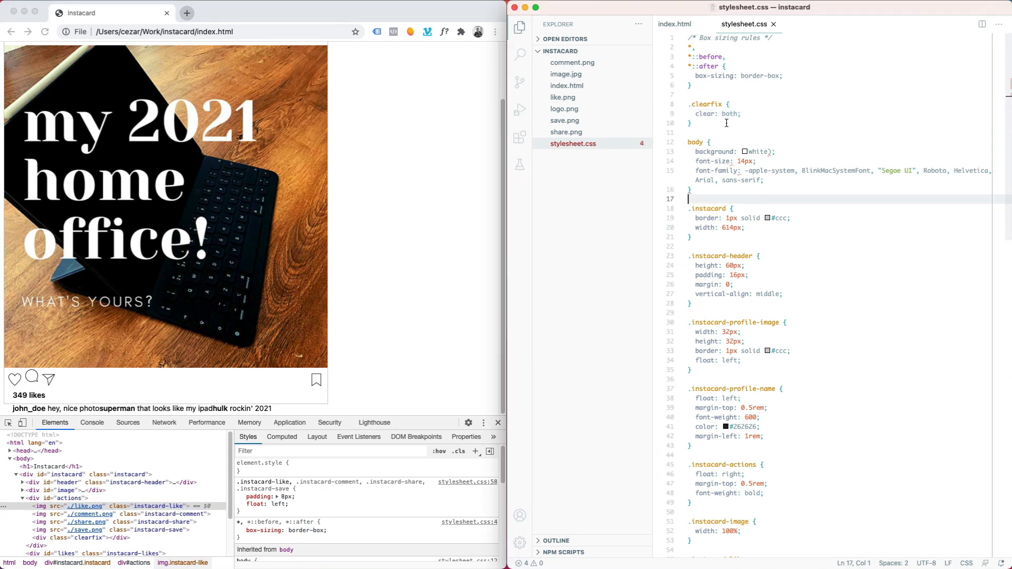
scroll("down", 3)
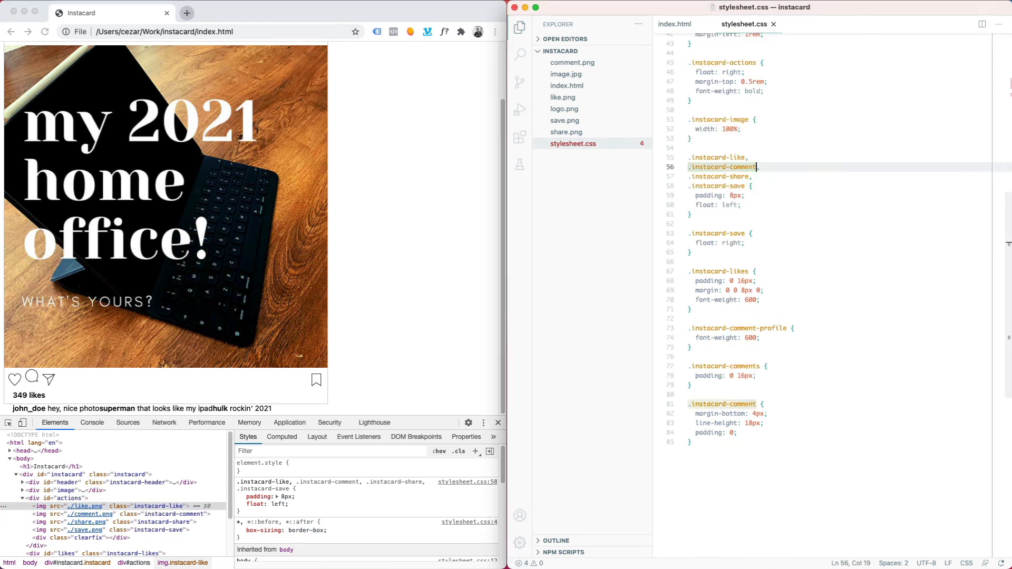
type("-icon\" />")
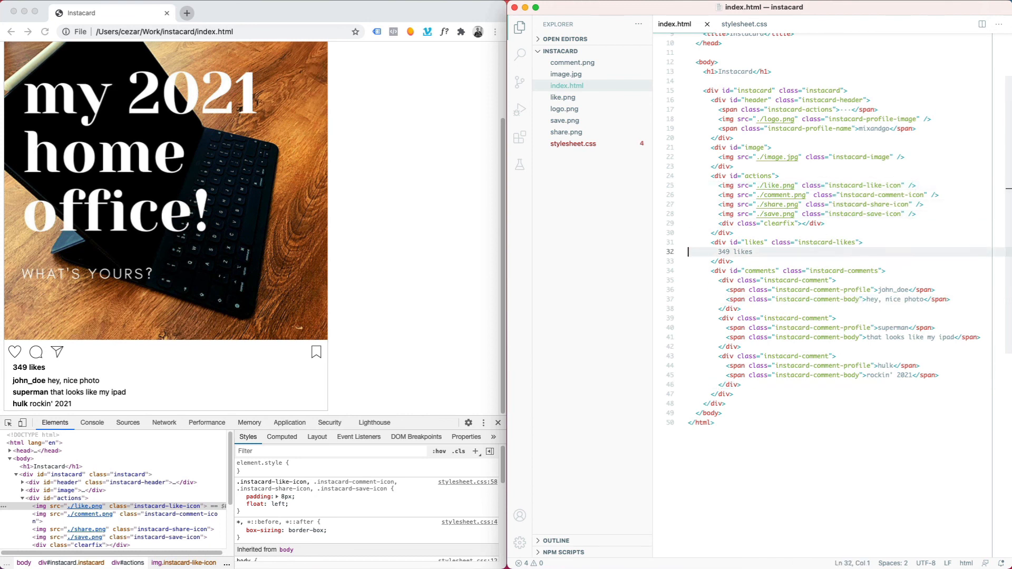
Add like.png hearts to each comment, styled float: right, width and height 12px.
type("<img src=\"./like.png\" class=\"instacard-like-icon\" />")
type("float:")
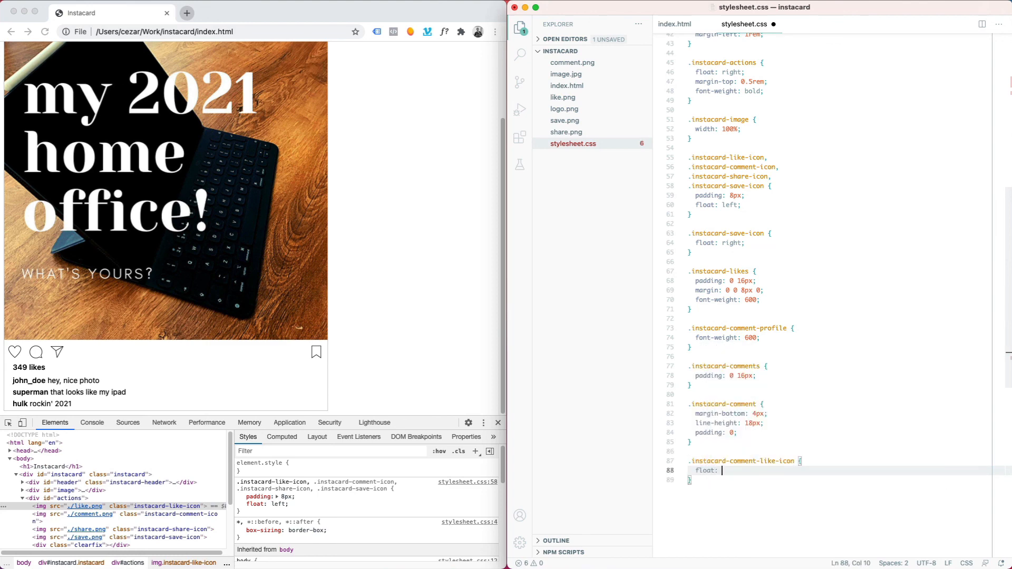
type("right;")
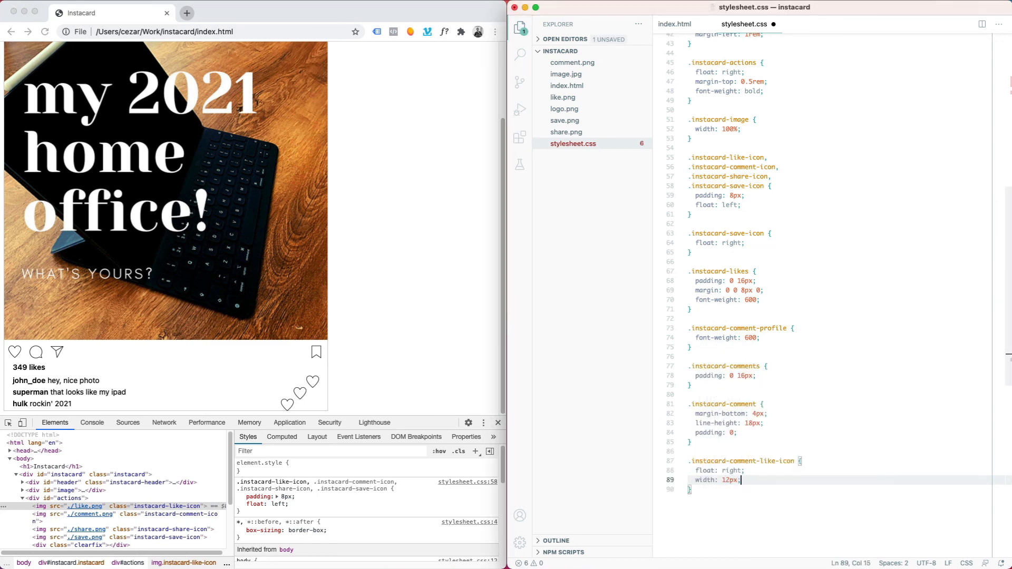
type("height: 12px;")
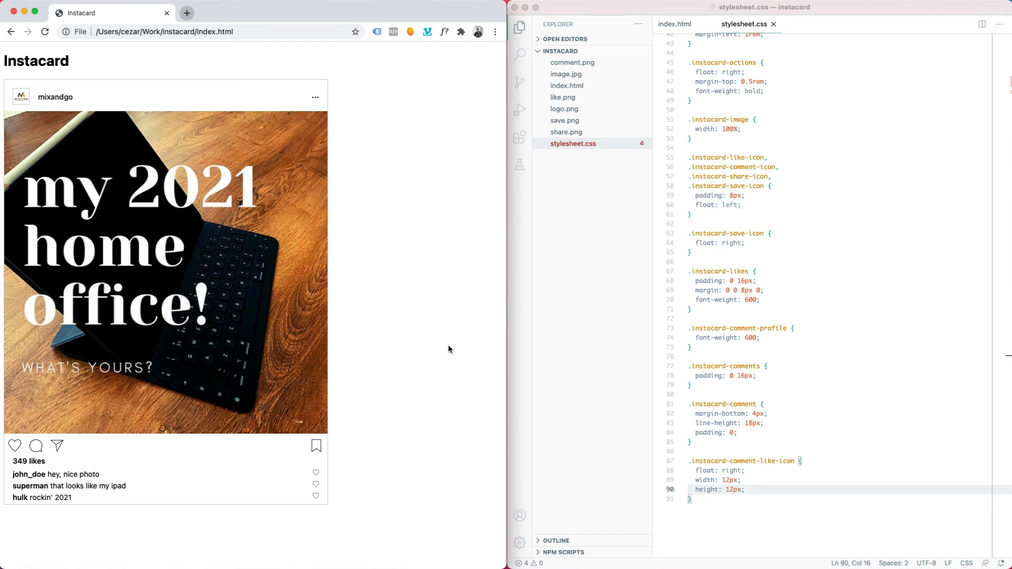
double_click(166, 271)
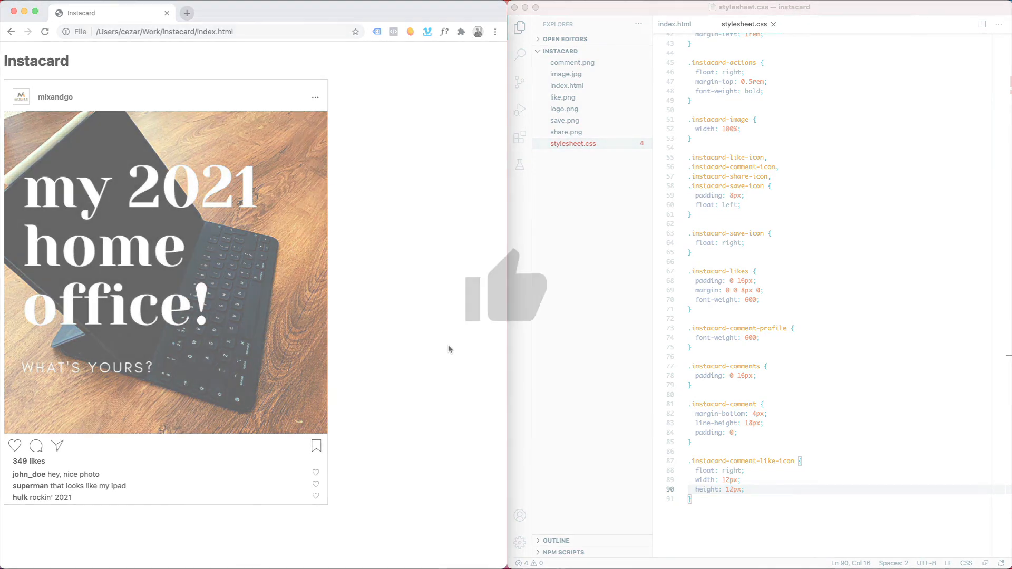